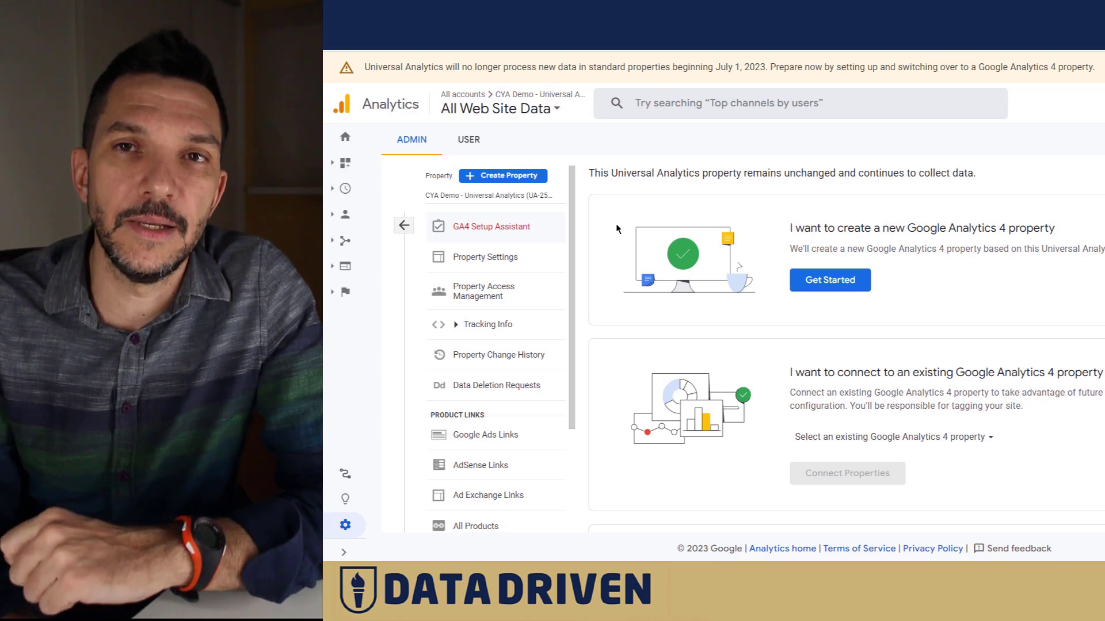
pyautogui.moveTo(502, 176)
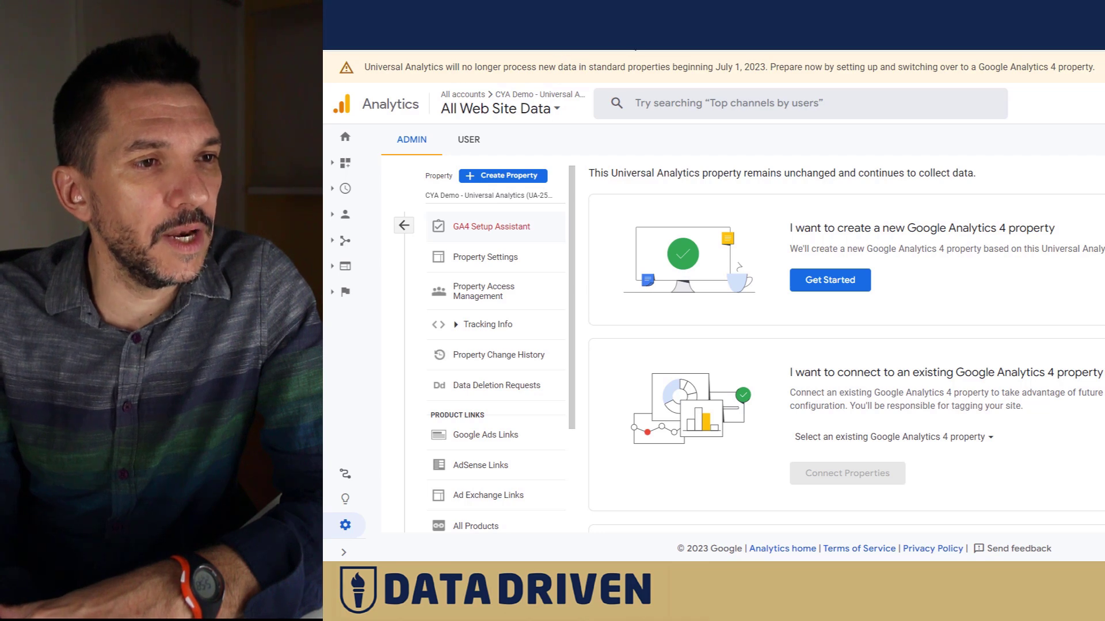
pyautogui.moveTo(594, 120)
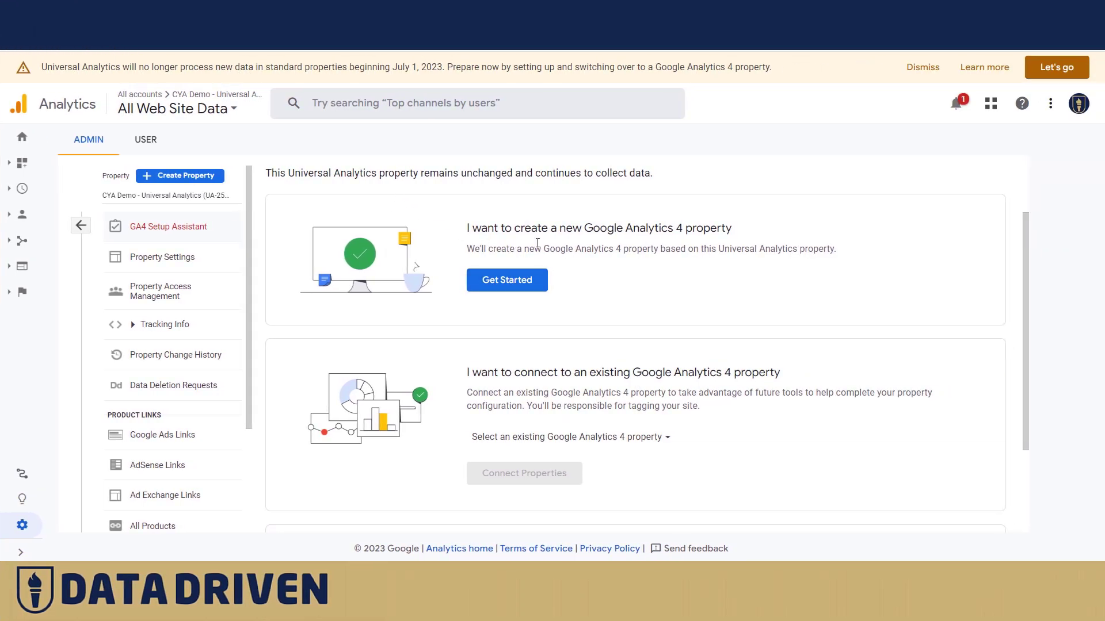
# - Review the 'Automatically set up a basic GA4 property' option and open its Learn more article
pyautogui.scroll(-3)
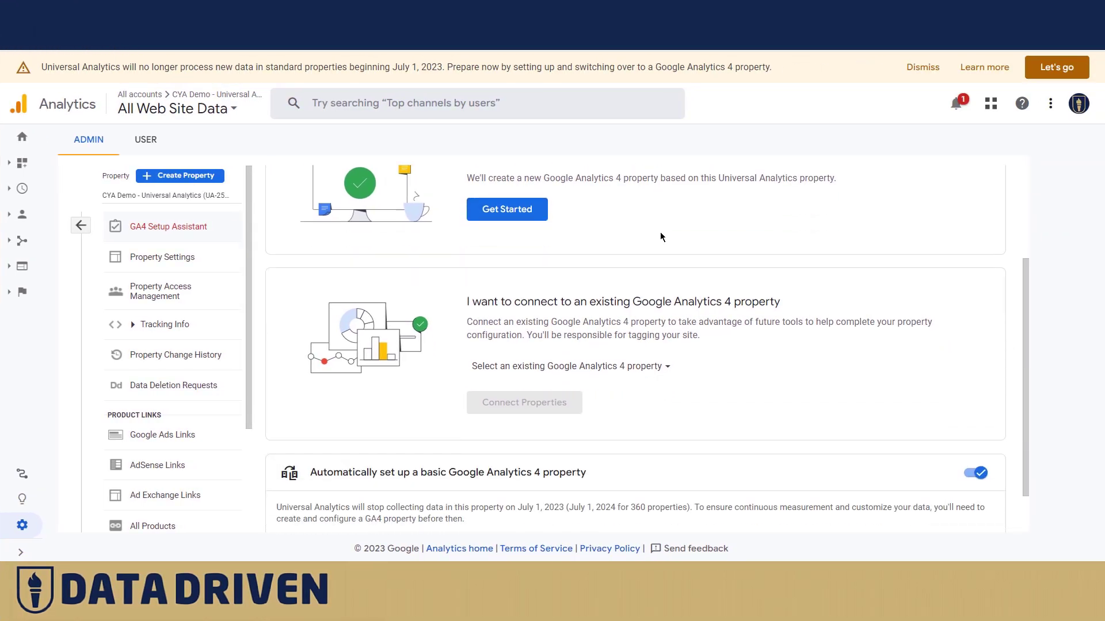
pyautogui.scroll(3)
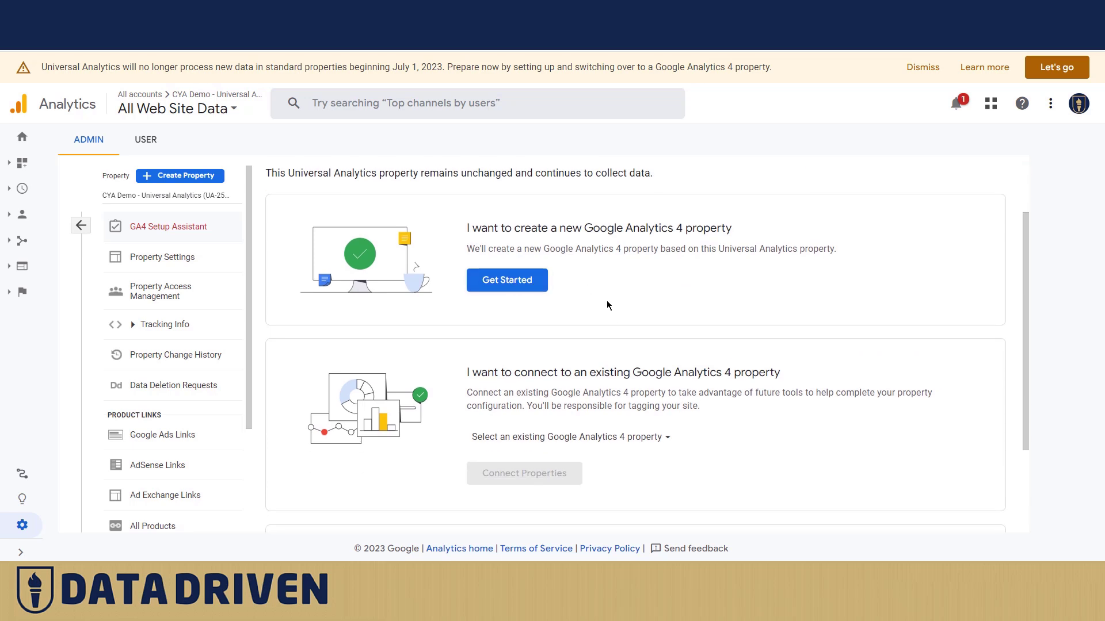
pyautogui.scroll(-3)
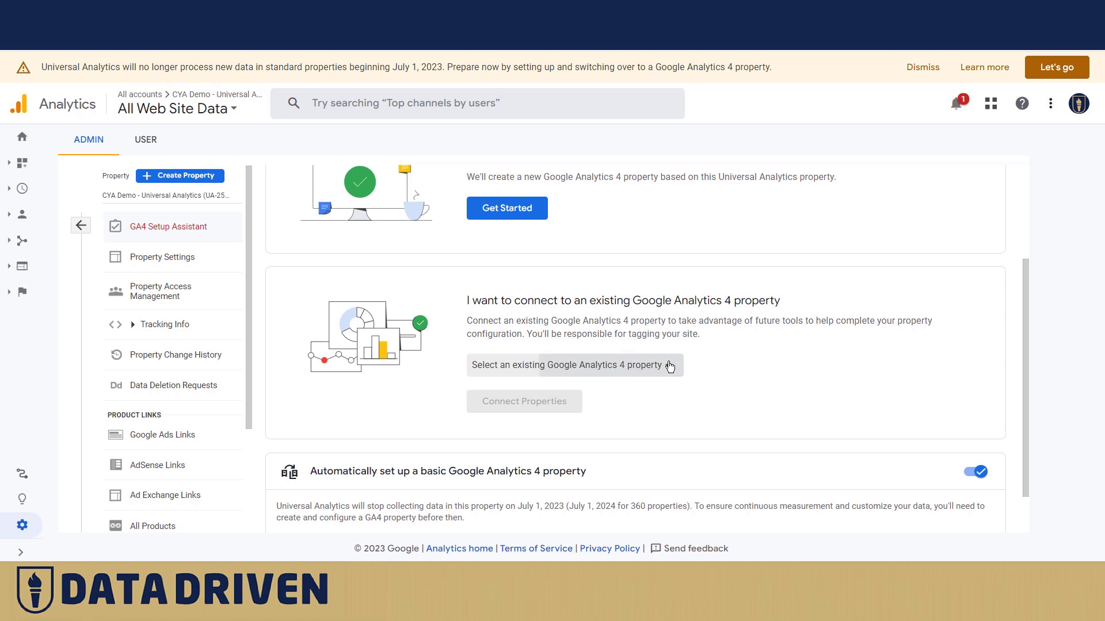
pyautogui.click(571, 365)
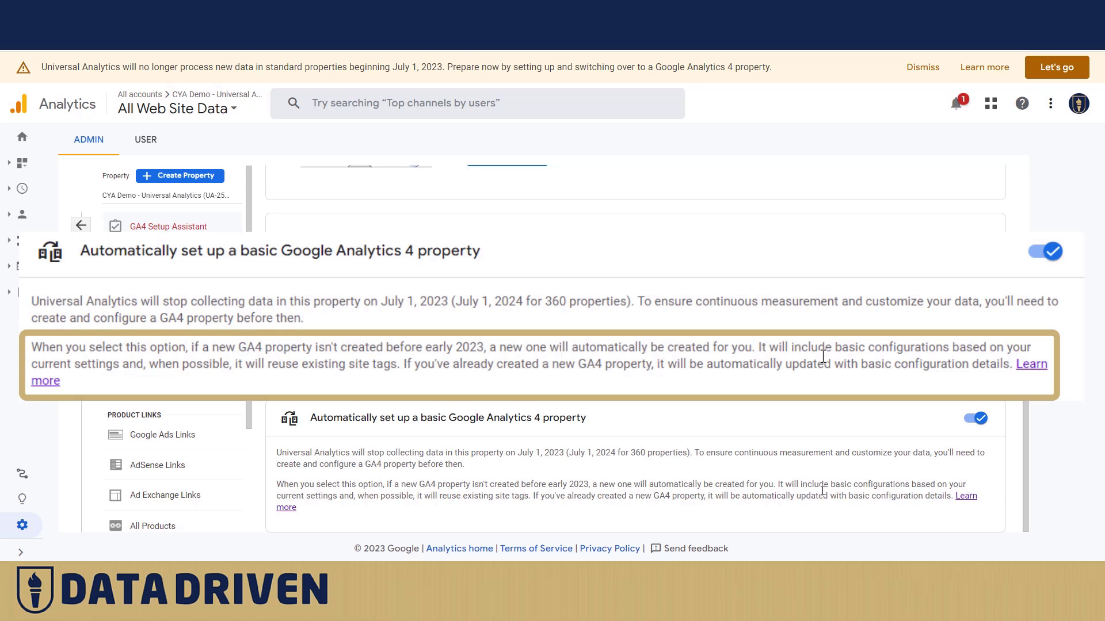
pyautogui.moveTo(260, 367)
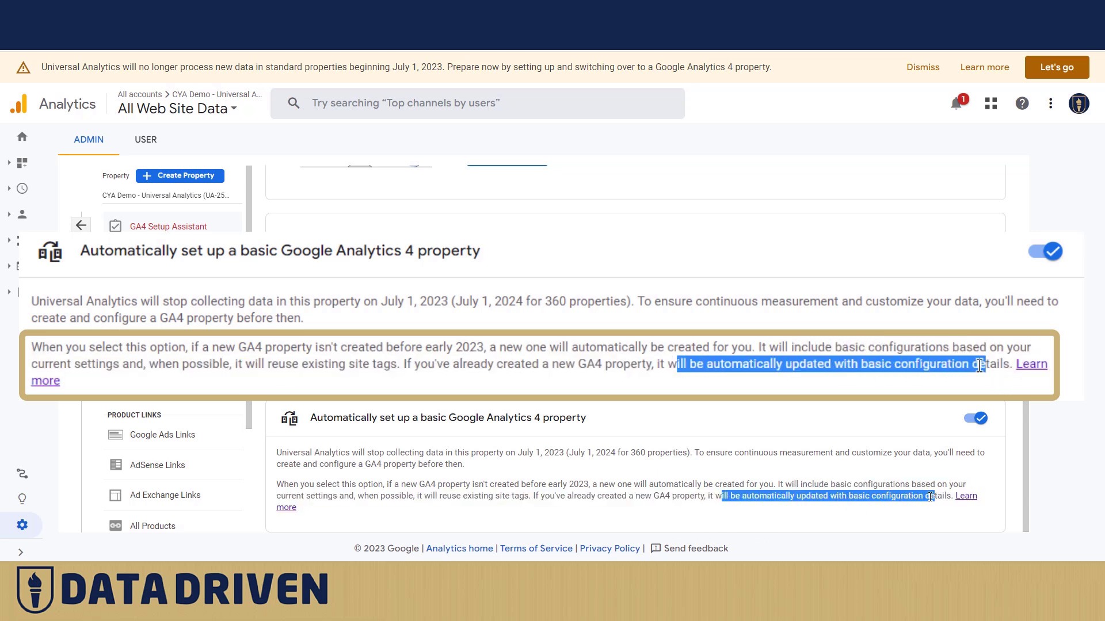
pyautogui.moveTo(1031, 365)
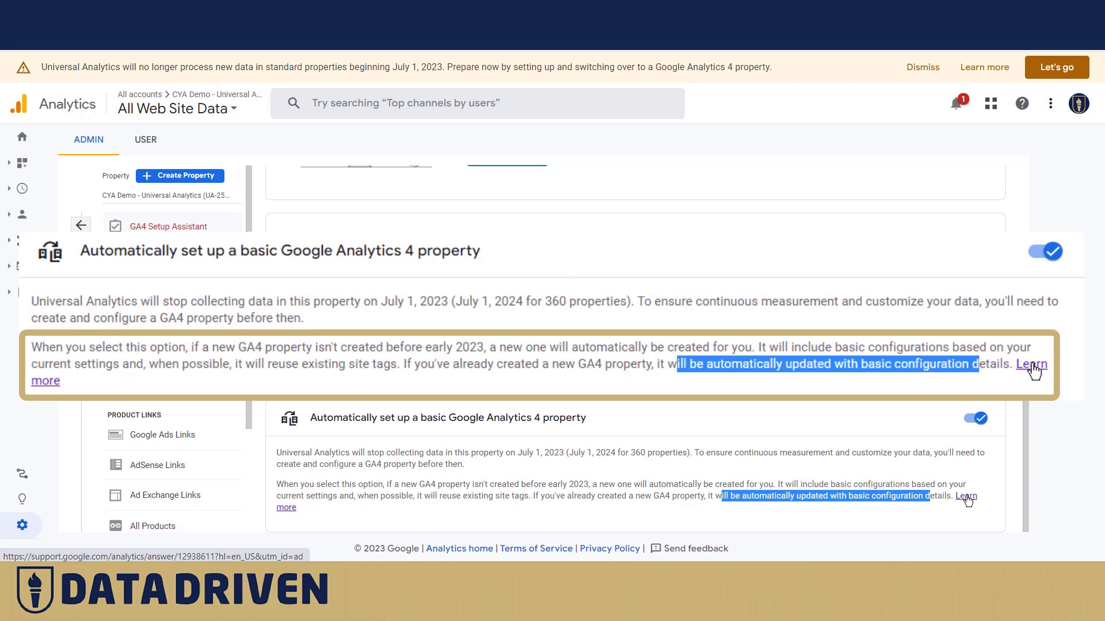
pyautogui.click(1030, 364)
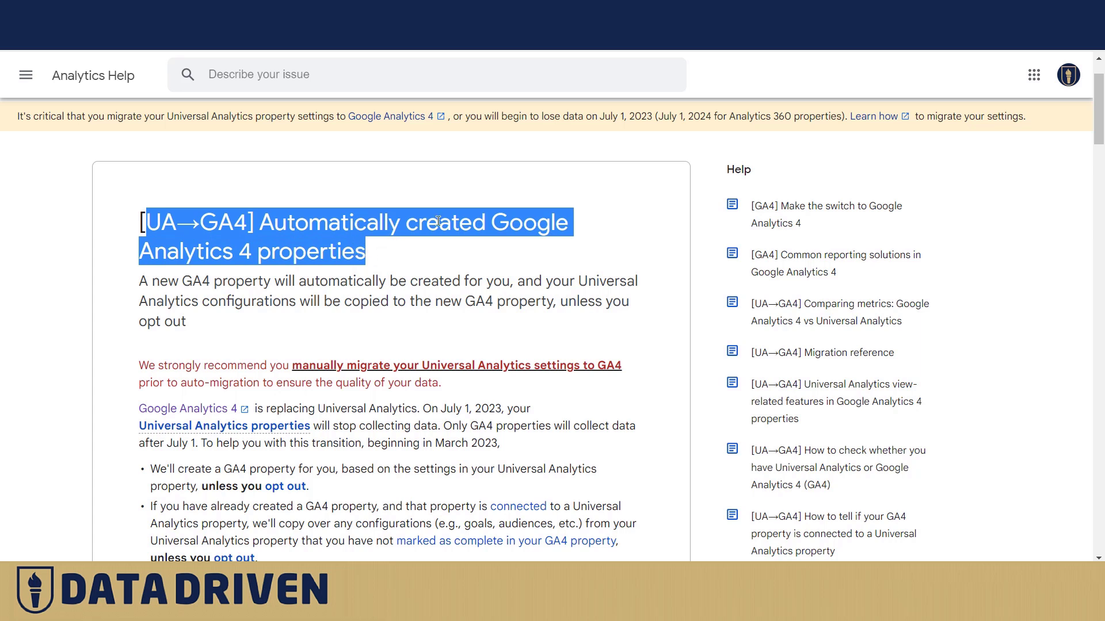
pyautogui.moveTo(260, 303)
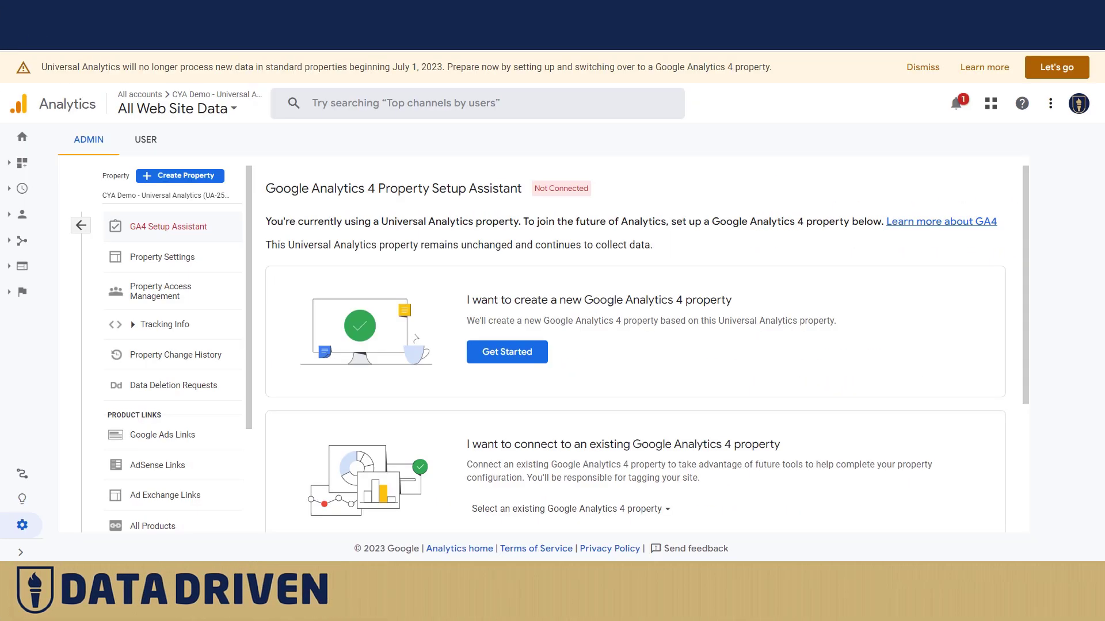
pyautogui.moveTo(507, 351)
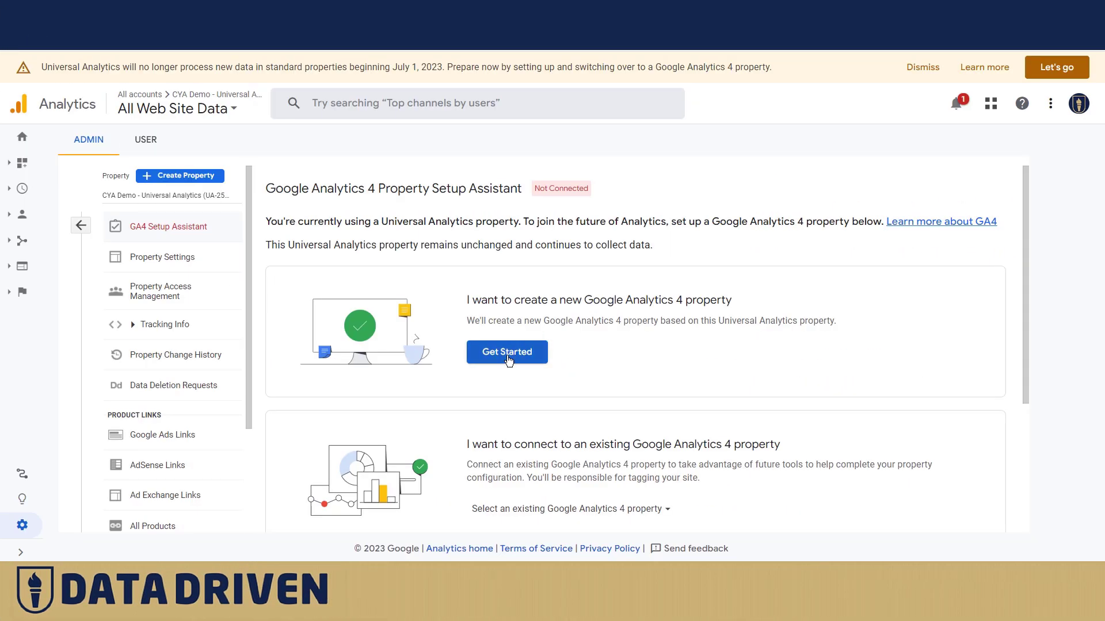
# - Start and create a new GA4 property linked to the Universal Analytics property
pyautogui.click(506, 351)
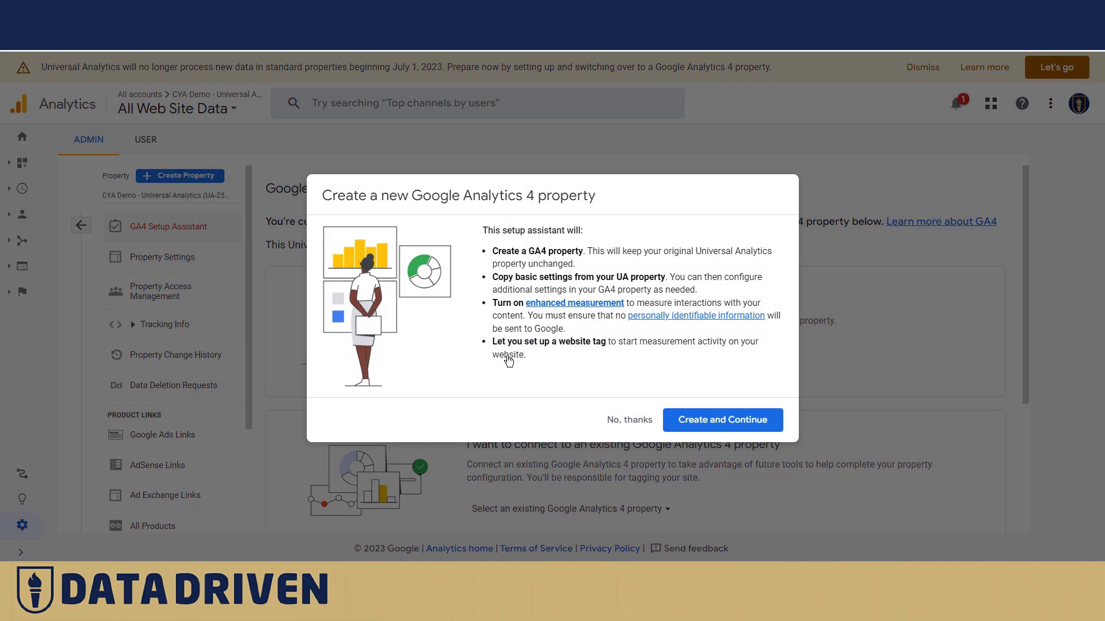
pyautogui.click(629, 420)
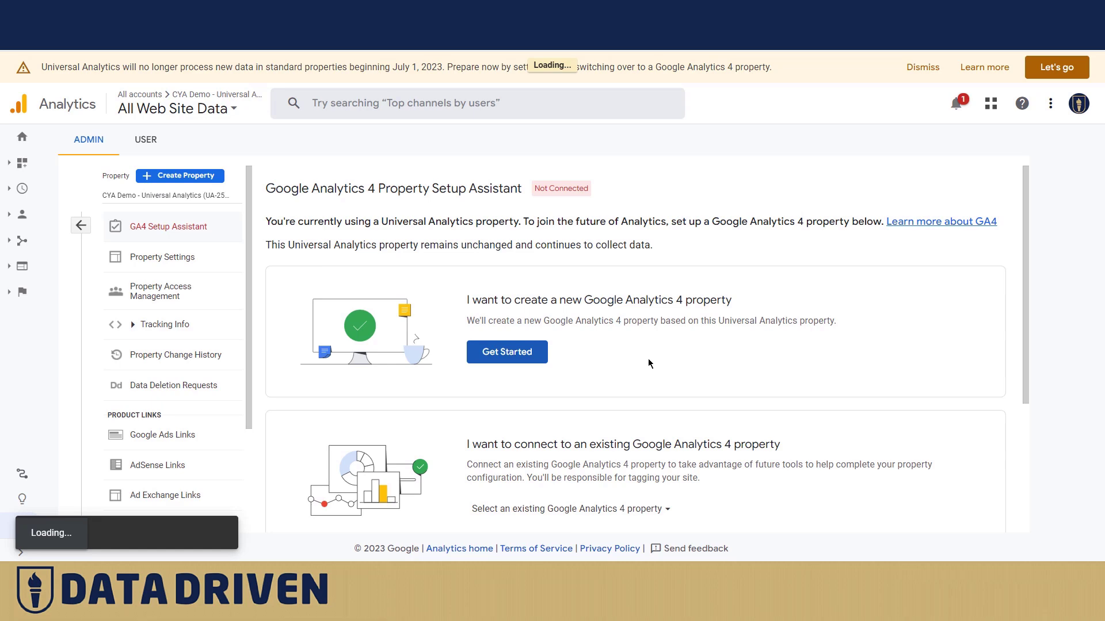
pyautogui.click(506, 351)
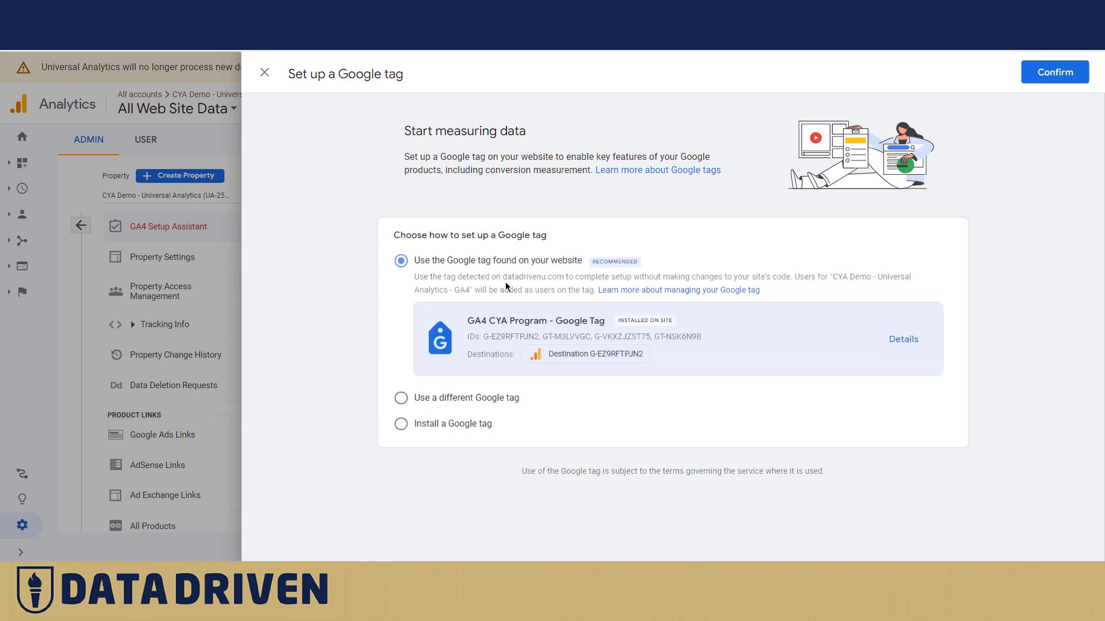
pyautogui.moveTo(317, 174)
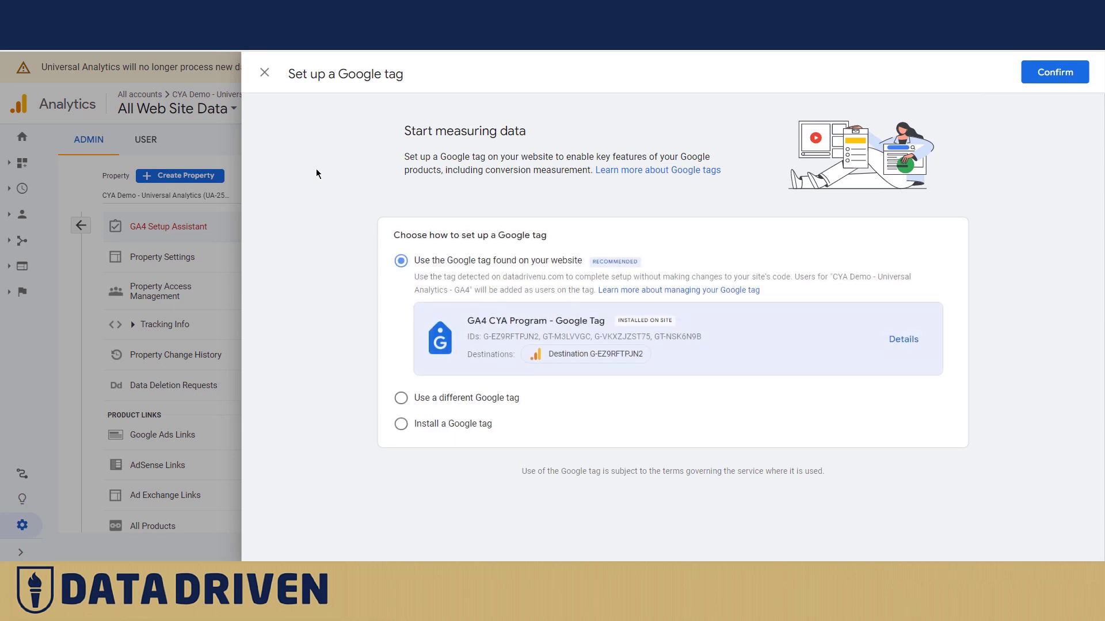
pyautogui.moveTo(552, 349)
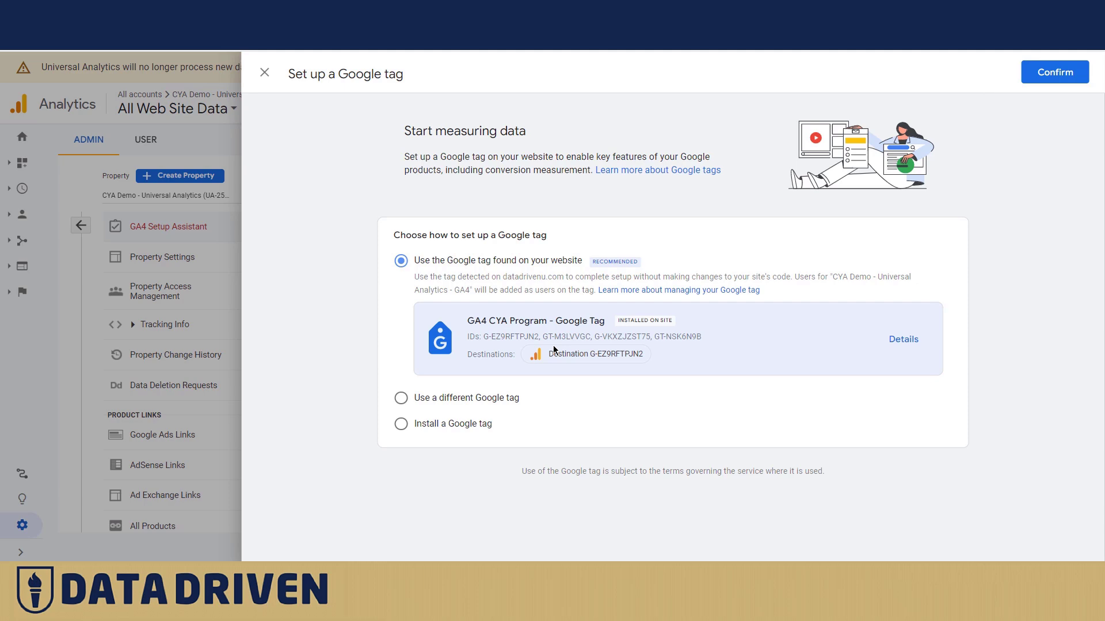
pyautogui.moveTo(404, 430)
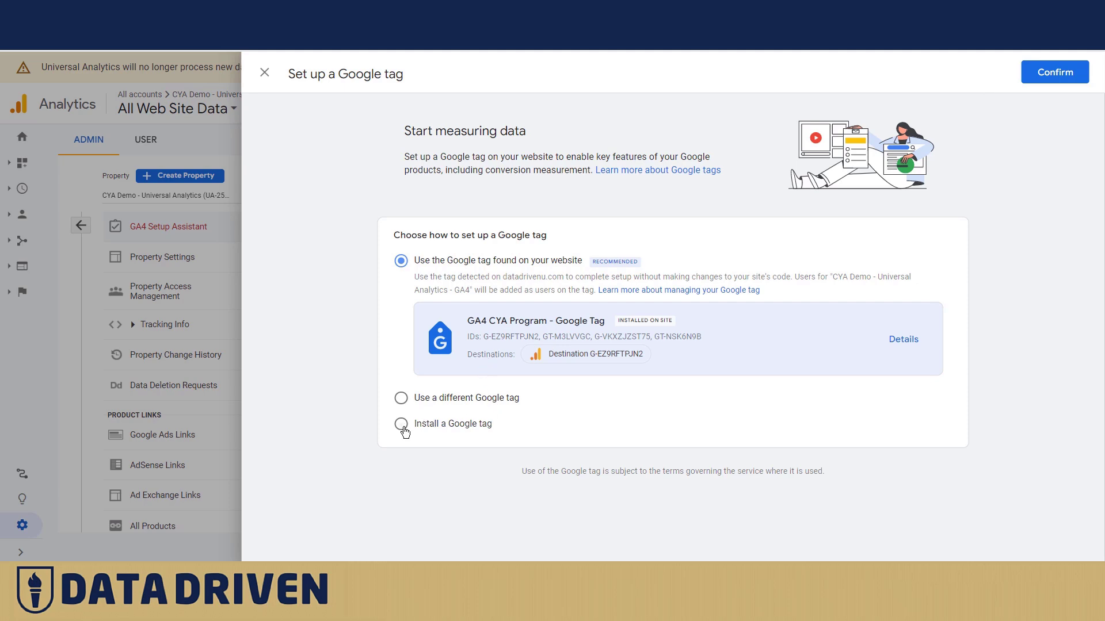
# - Choose to install a new Google tag manually and finish the tag setup
pyautogui.click(401, 423)
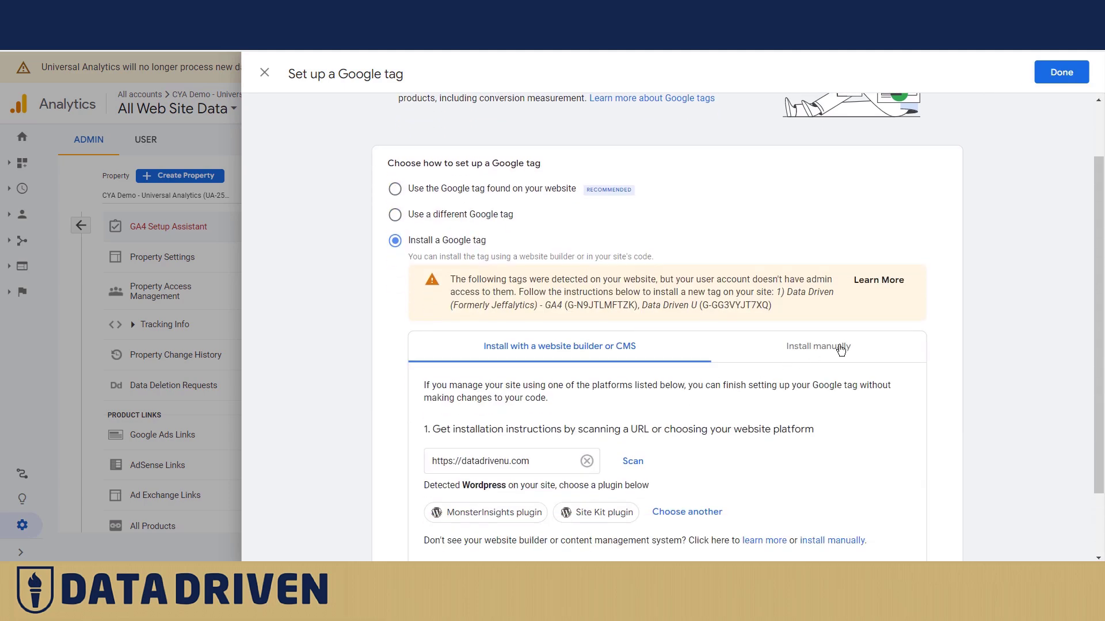
pyautogui.click(817, 346)
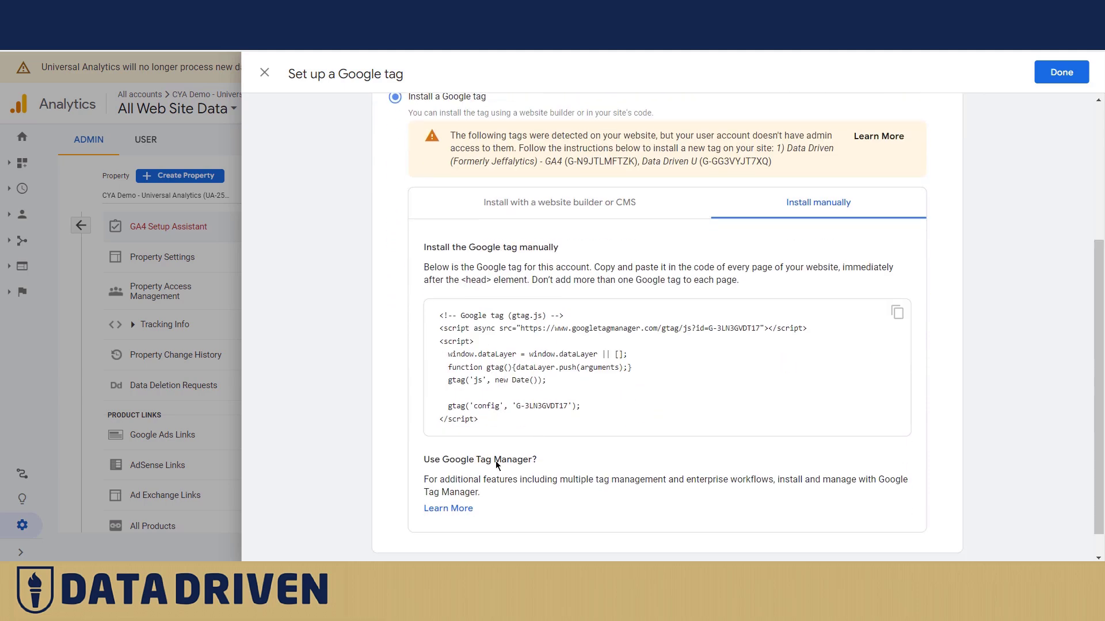
pyautogui.moveTo(455, 479)
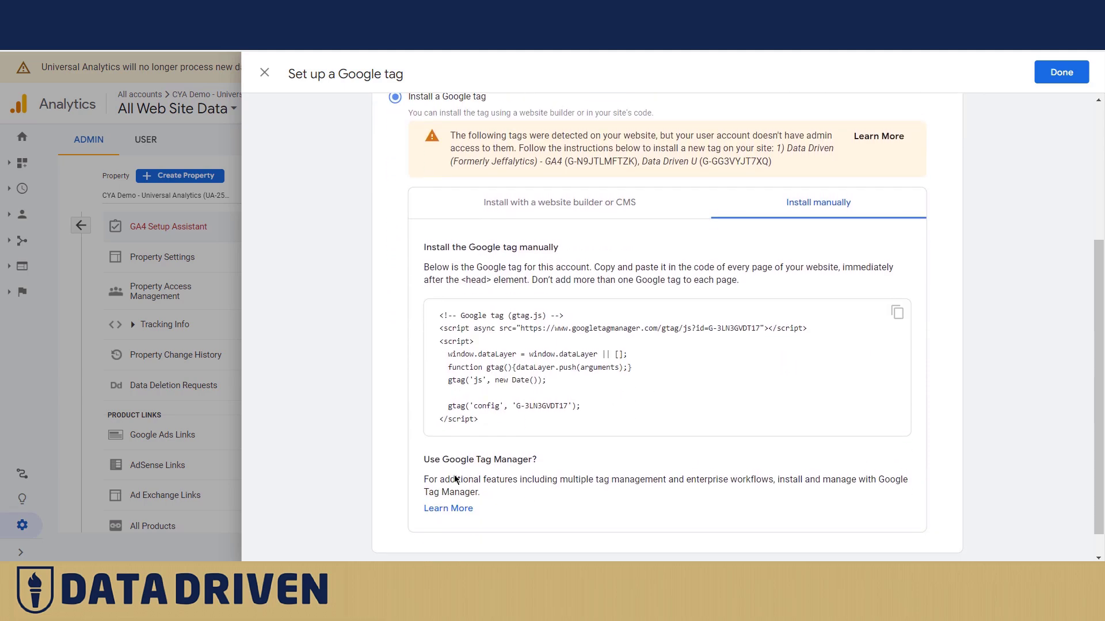
pyautogui.moveTo(448, 508)
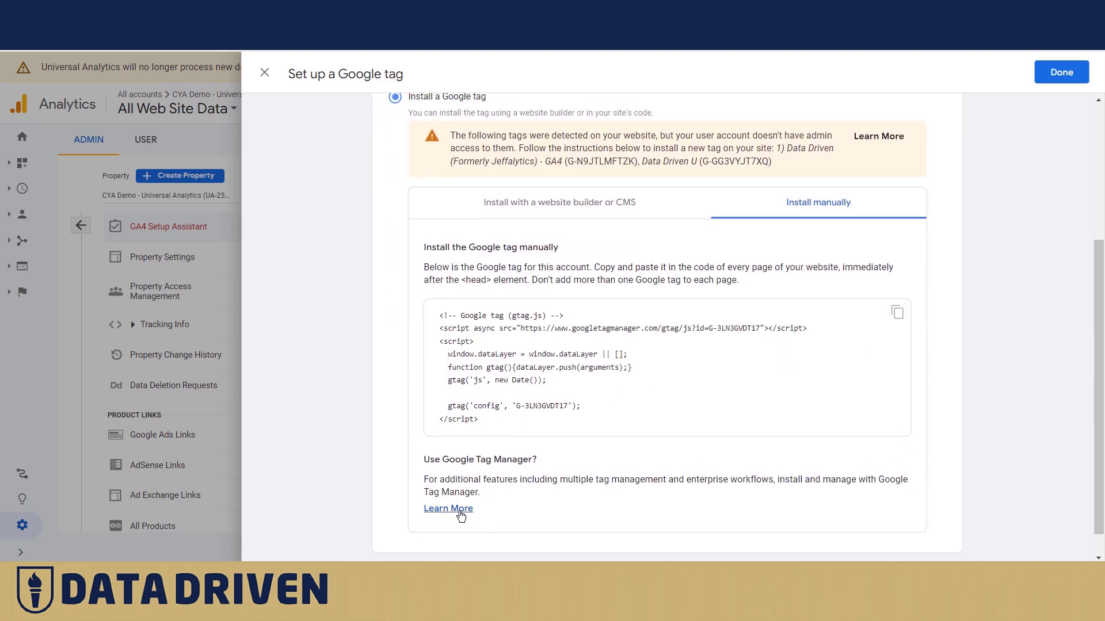
pyautogui.moveTo(489, 502)
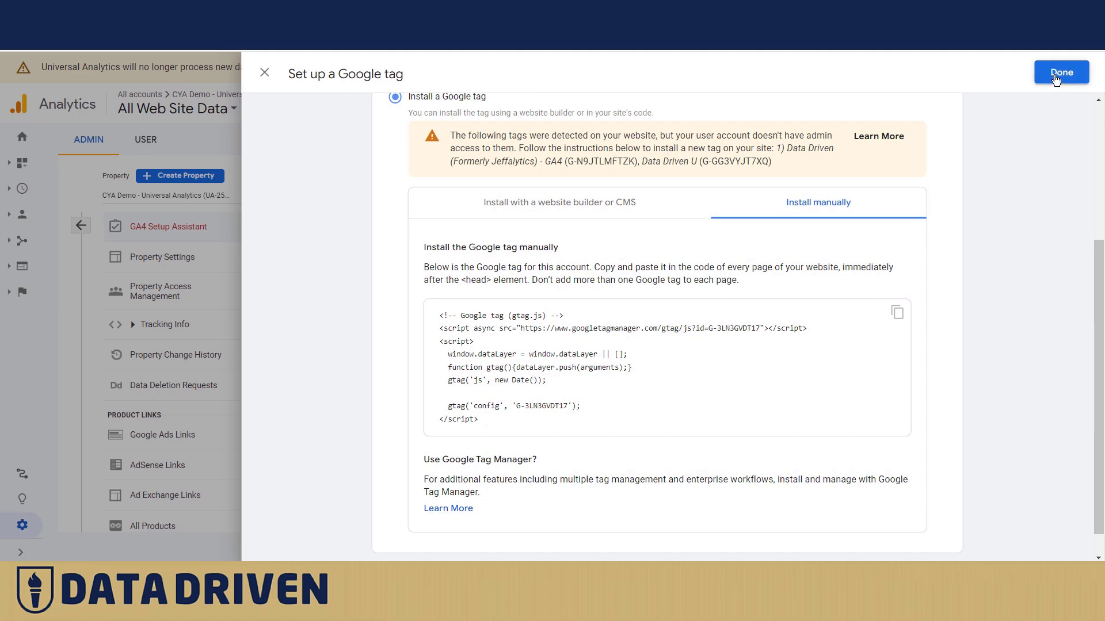
pyautogui.click(1061, 71)
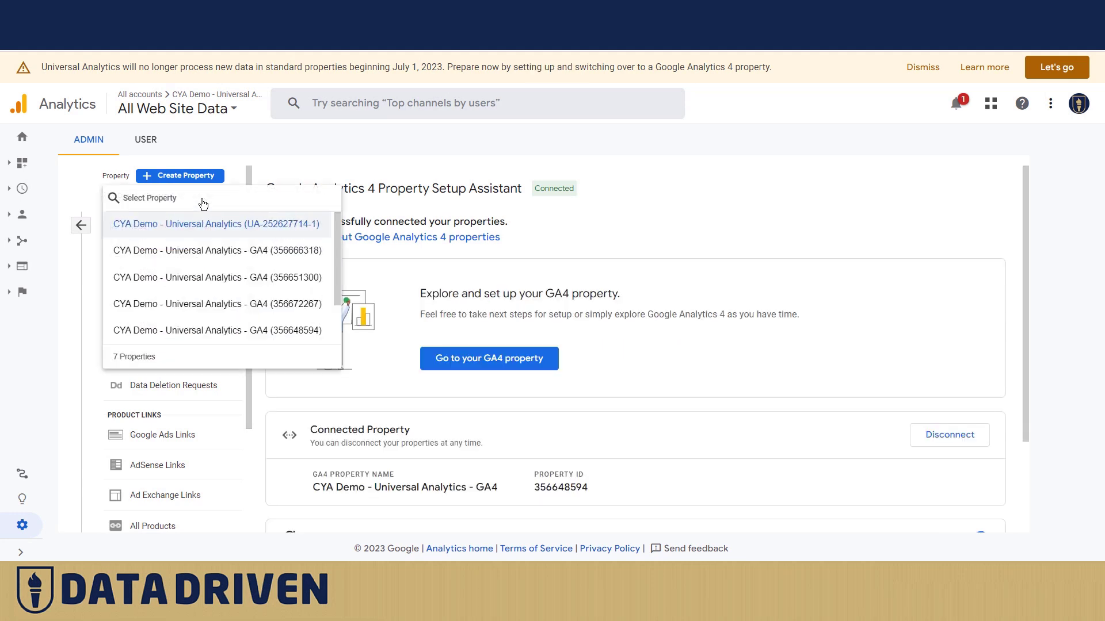
pyautogui.moveTo(189, 233)
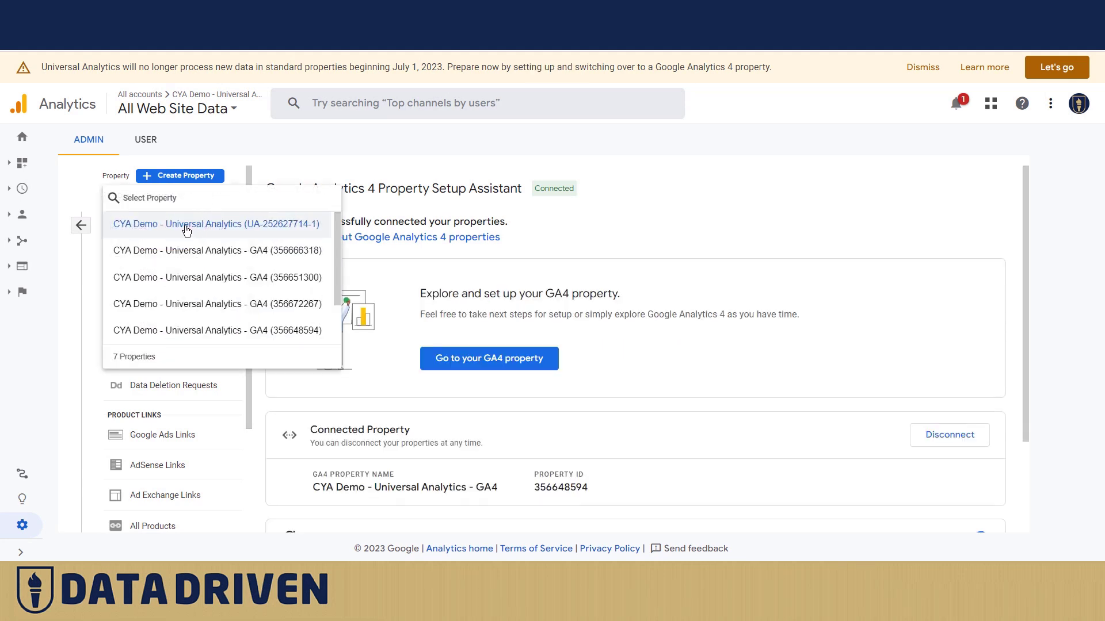
pyautogui.scroll(-3)
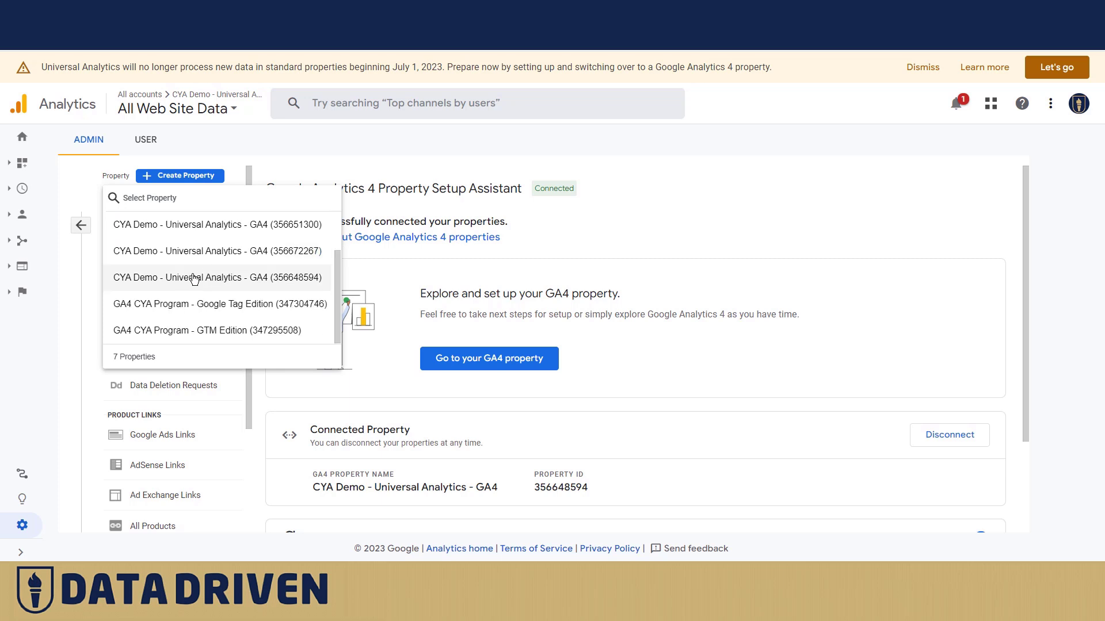
pyautogui.click(217, 277)
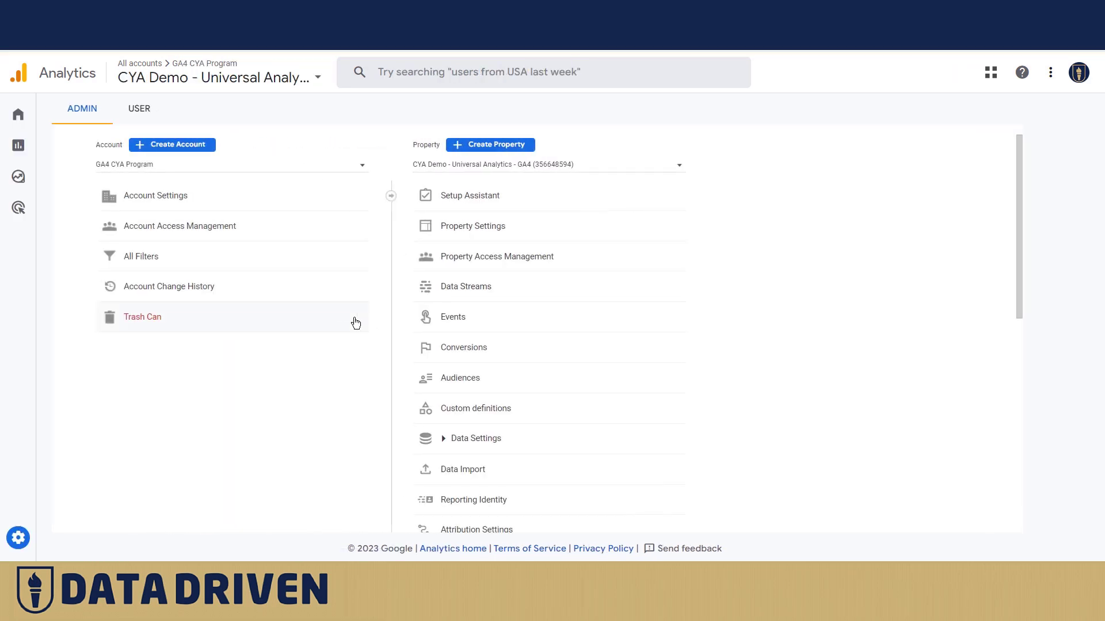
pyautogui.click(470, 195)
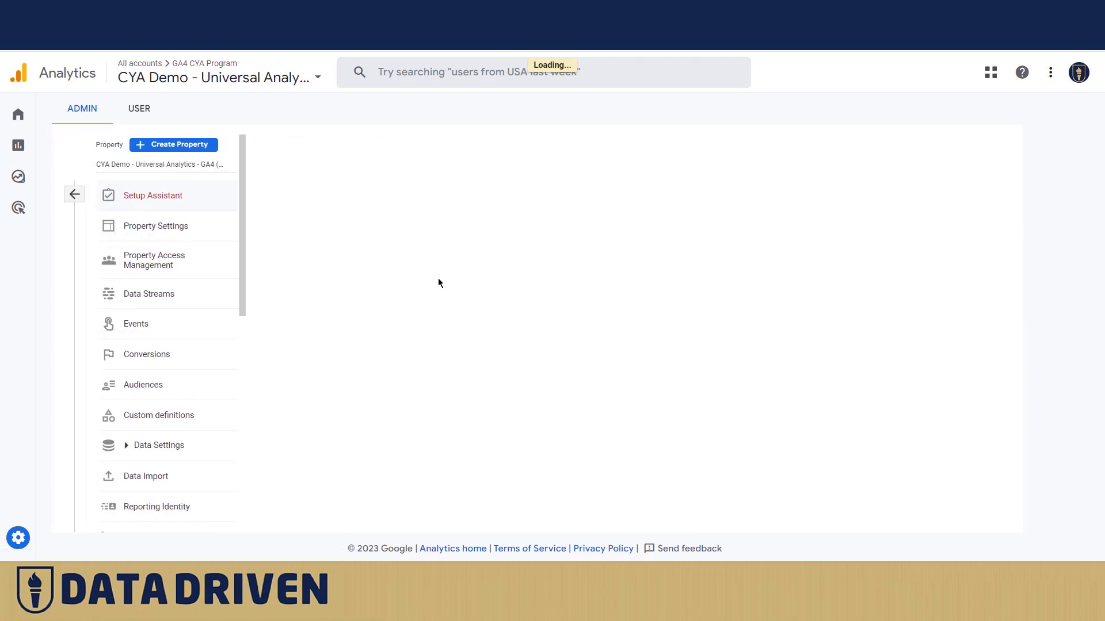
pyautogui.click(151, 195)
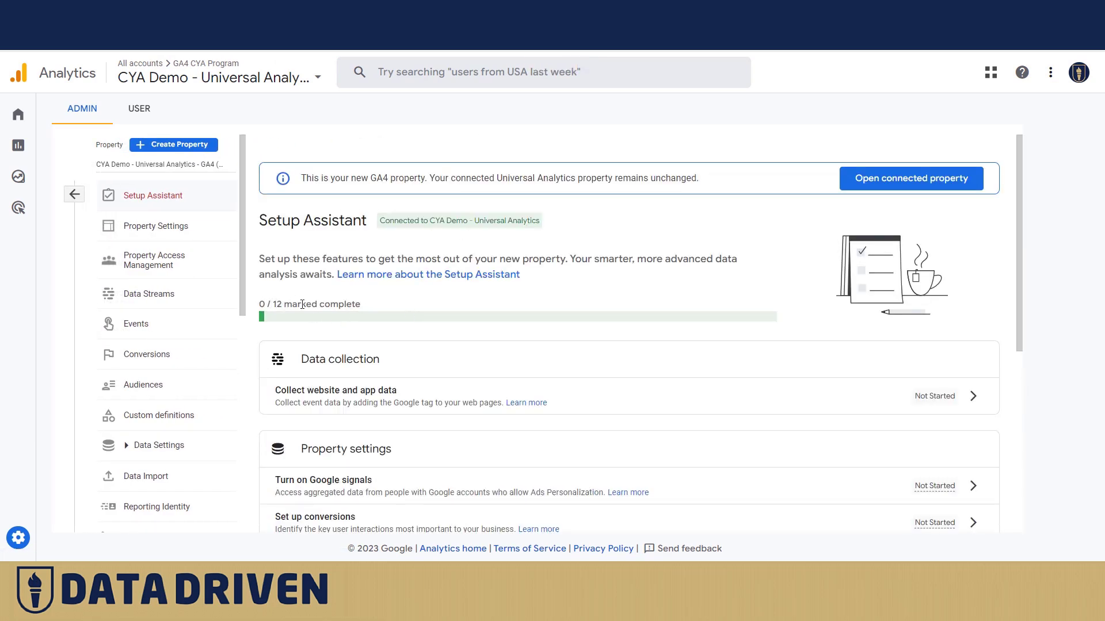
pyautogui.moveTo(679, 383)
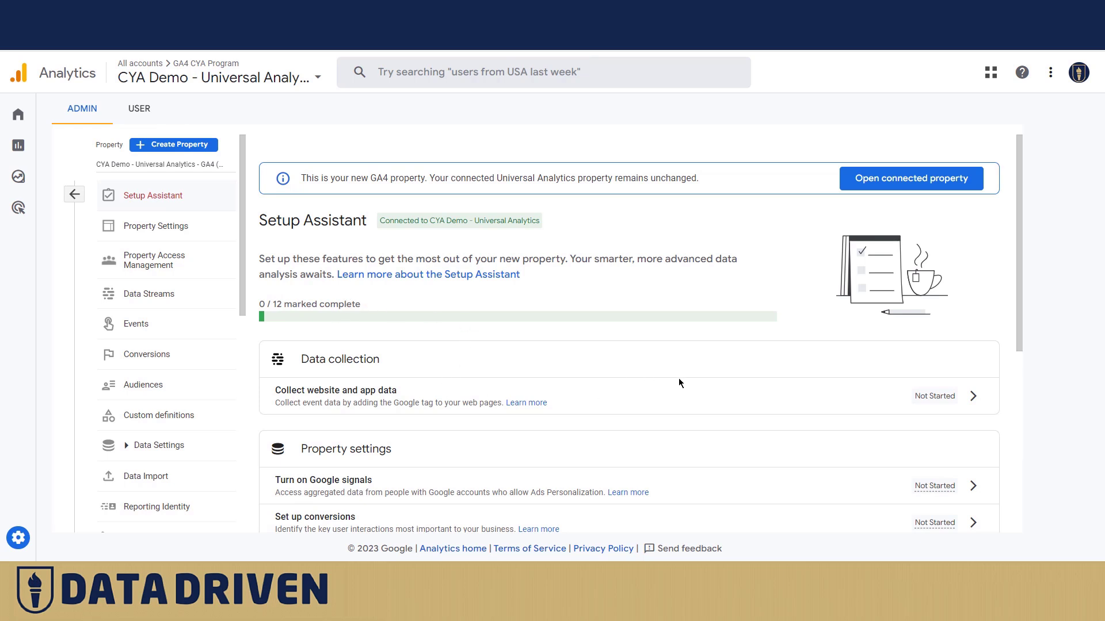
# - Mark the Turn on Google signals task as complete
pyautogui.scroll(3)
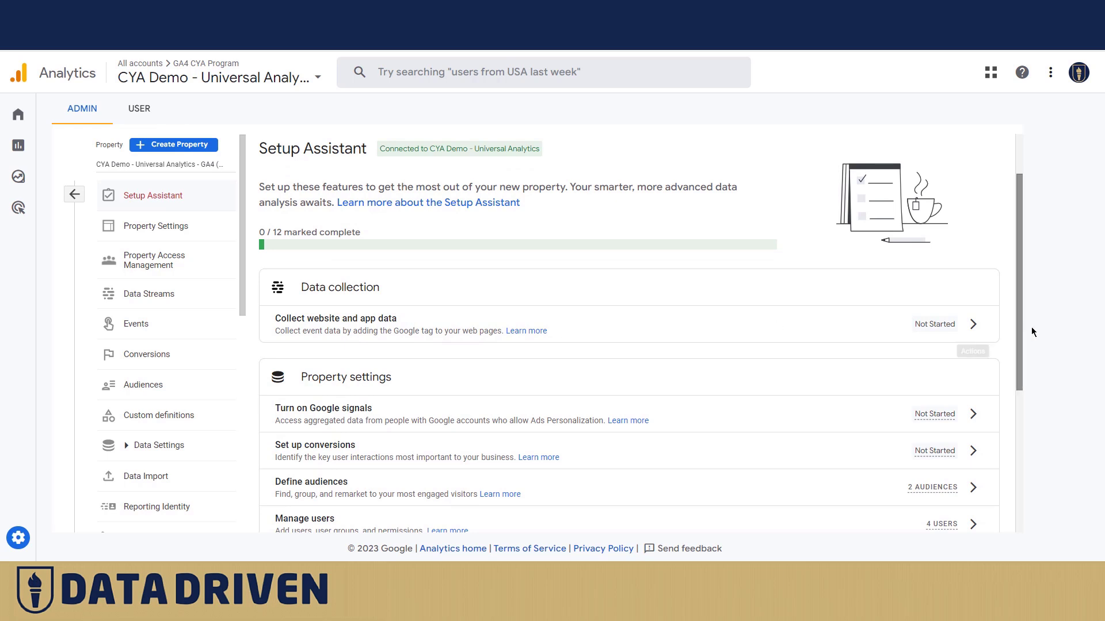
pyautogui.moveTo(973, 326)
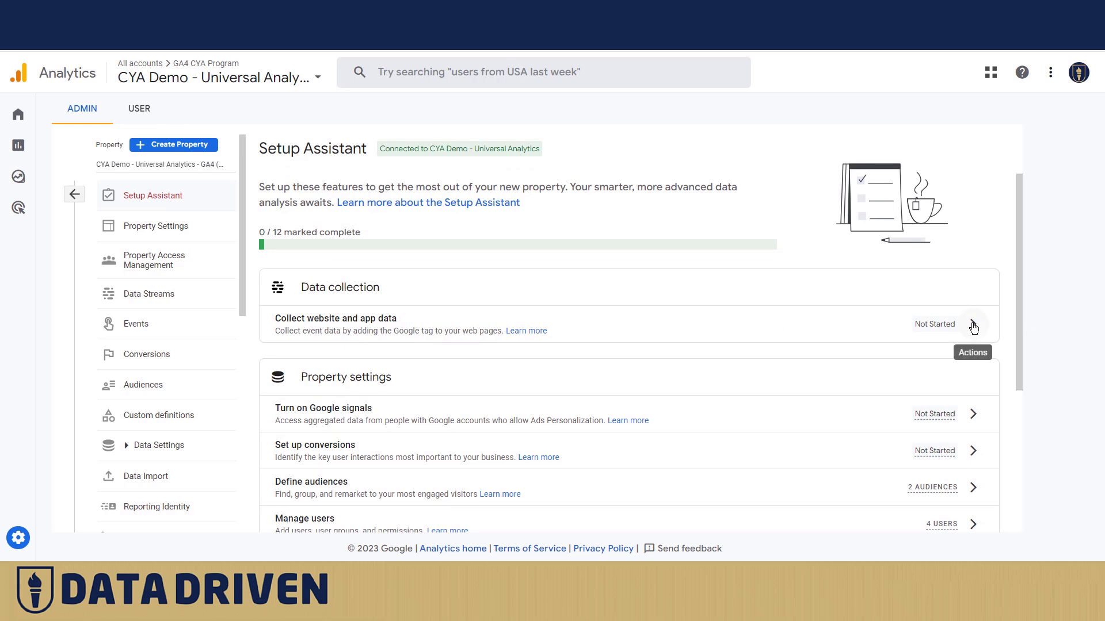
pyautogui.moveTo(556, 321)
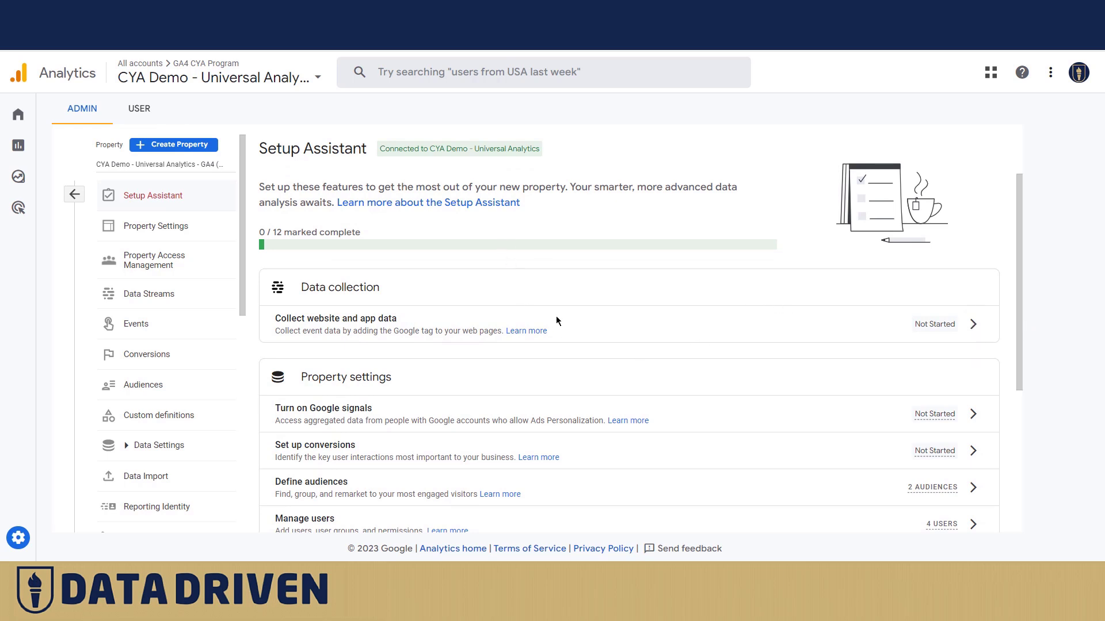
pyautogui.moveTo(509, 407)
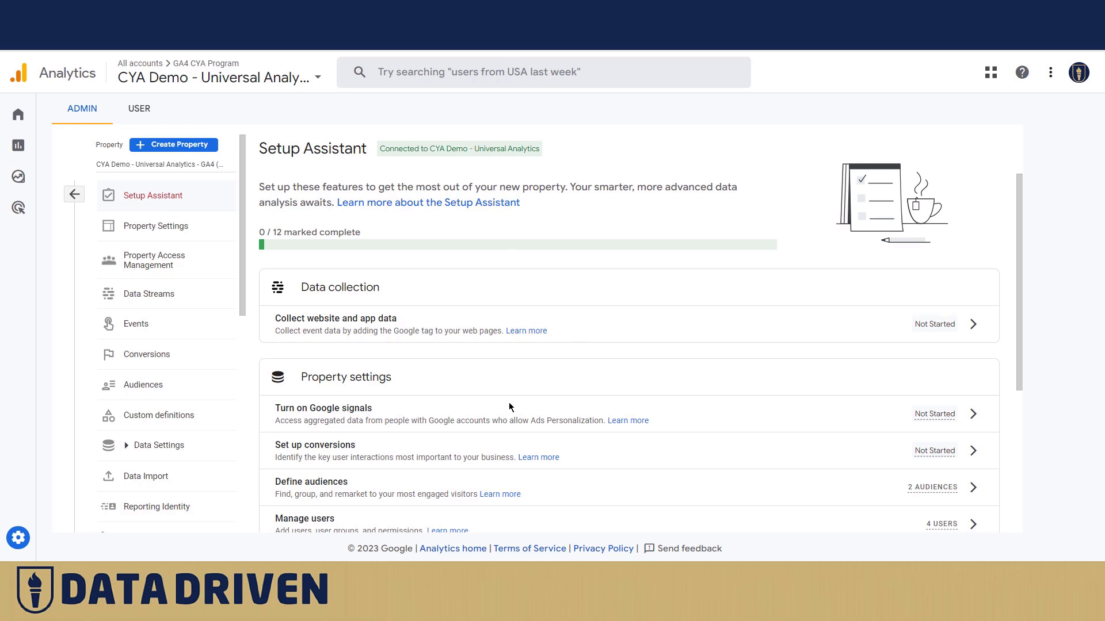
pyautogui.moveTo(973, 414)
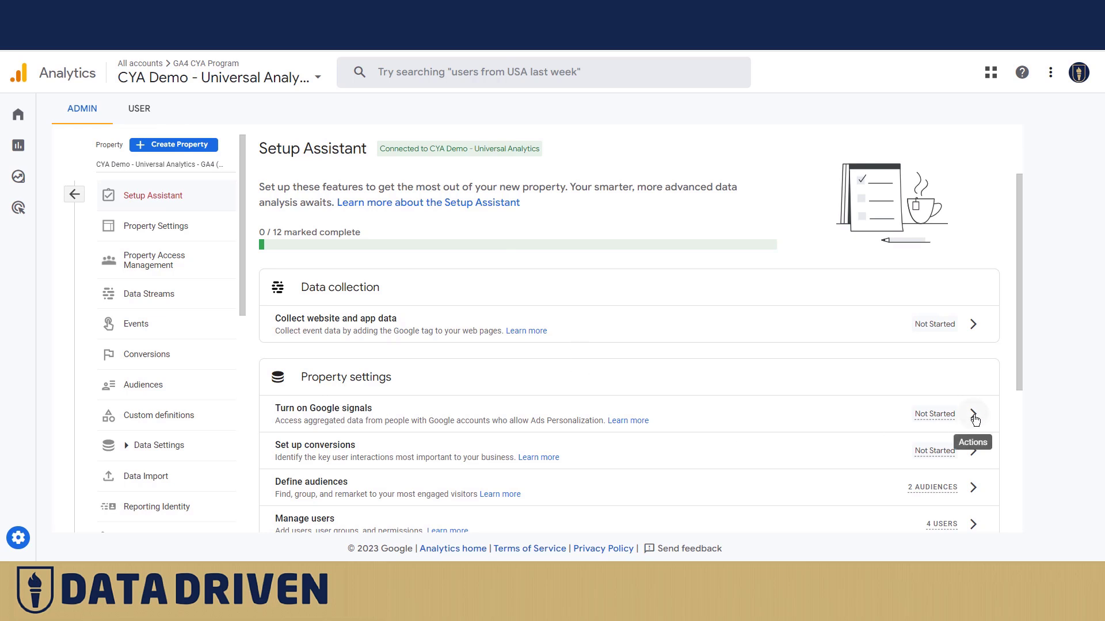
pyautogui.click(973, 414)
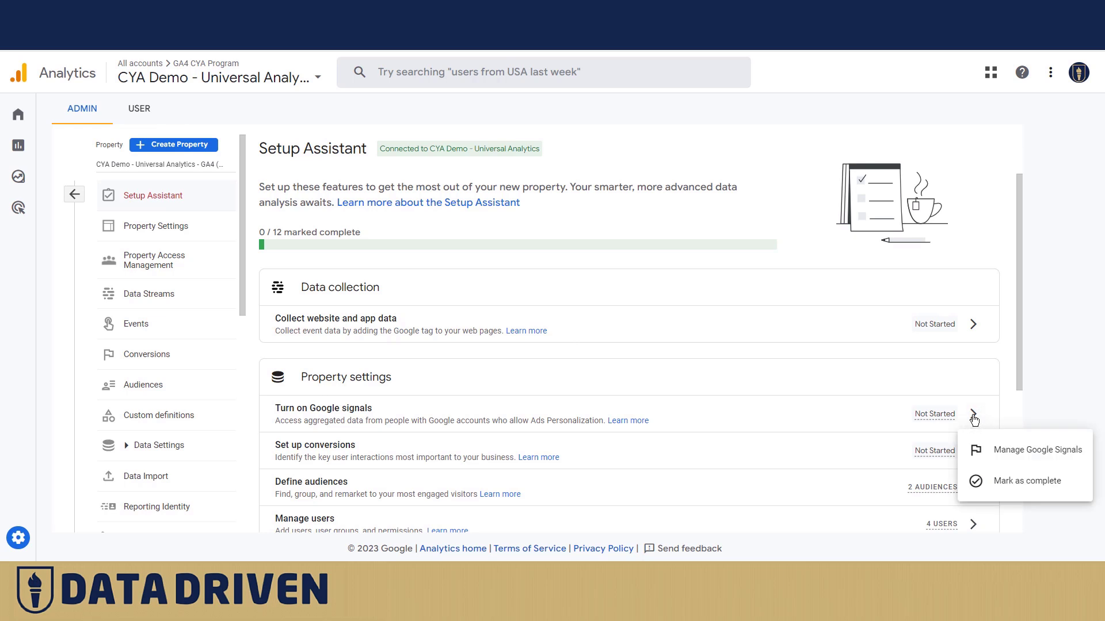
pyautogui.moveTo(994, 484)
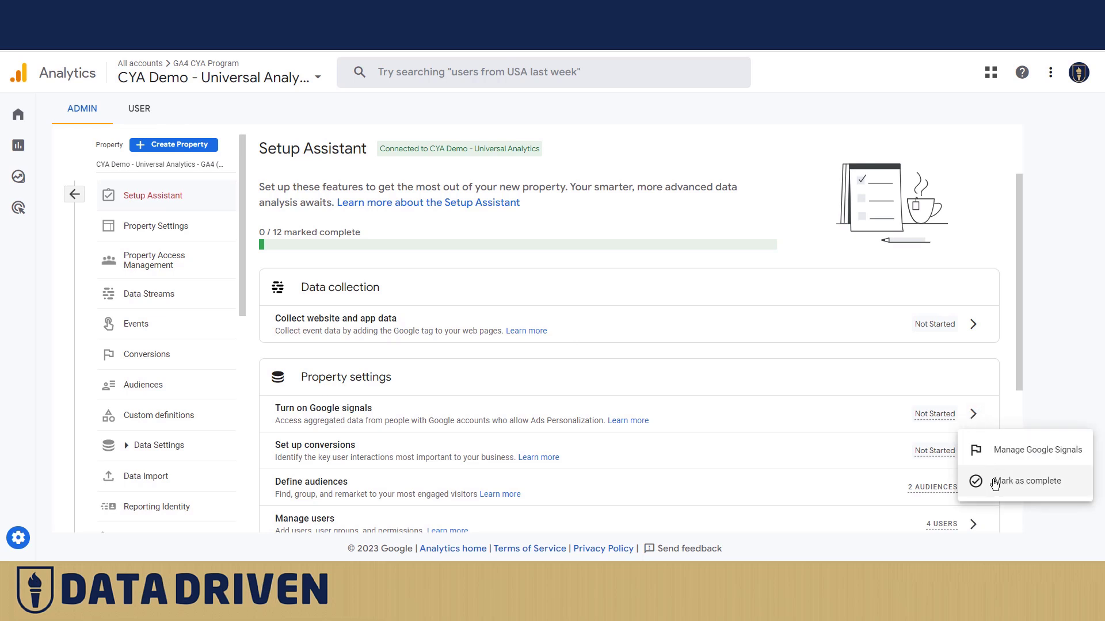
pyautogui.click(1031, 480)
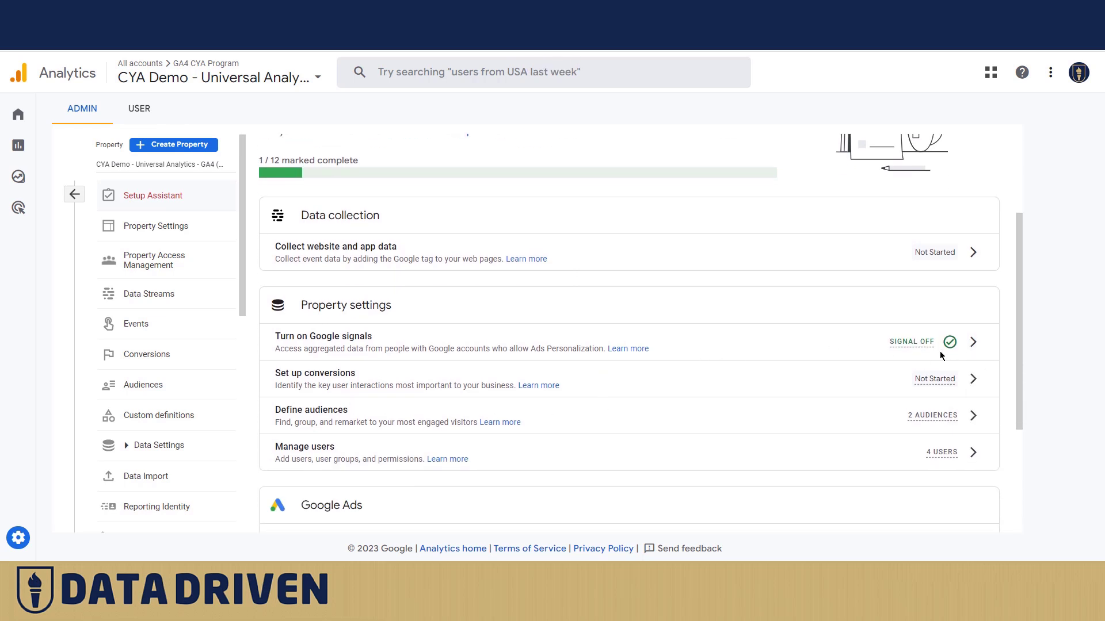
pyautogui.moveTo(333, 395)
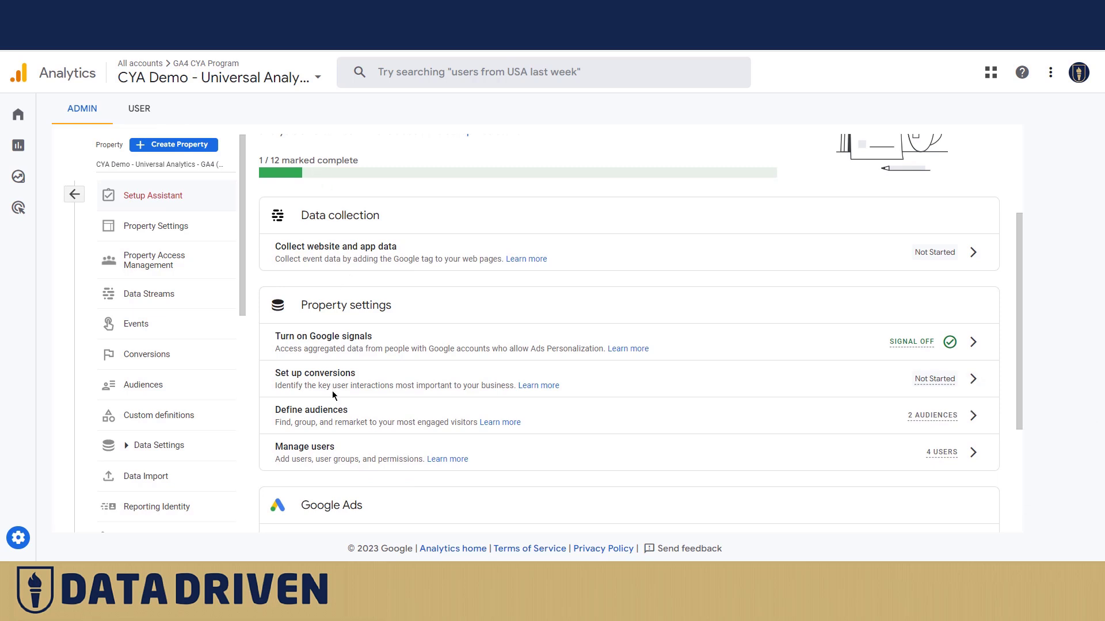
pyautogui.moveTo(592, 367)
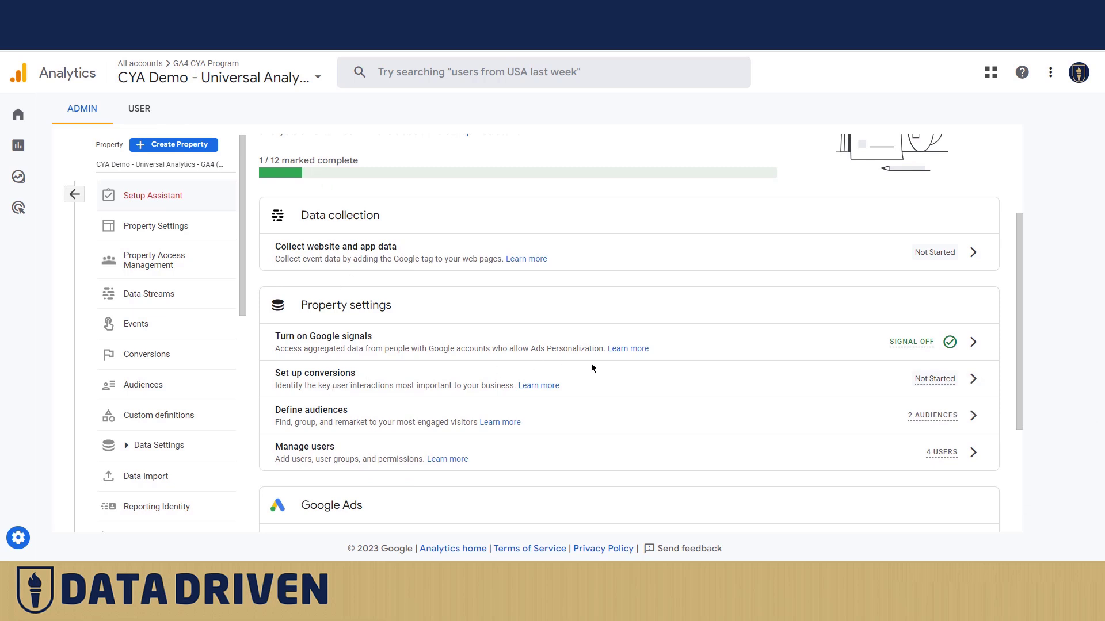
pyautogui.moveTo(972, 383)
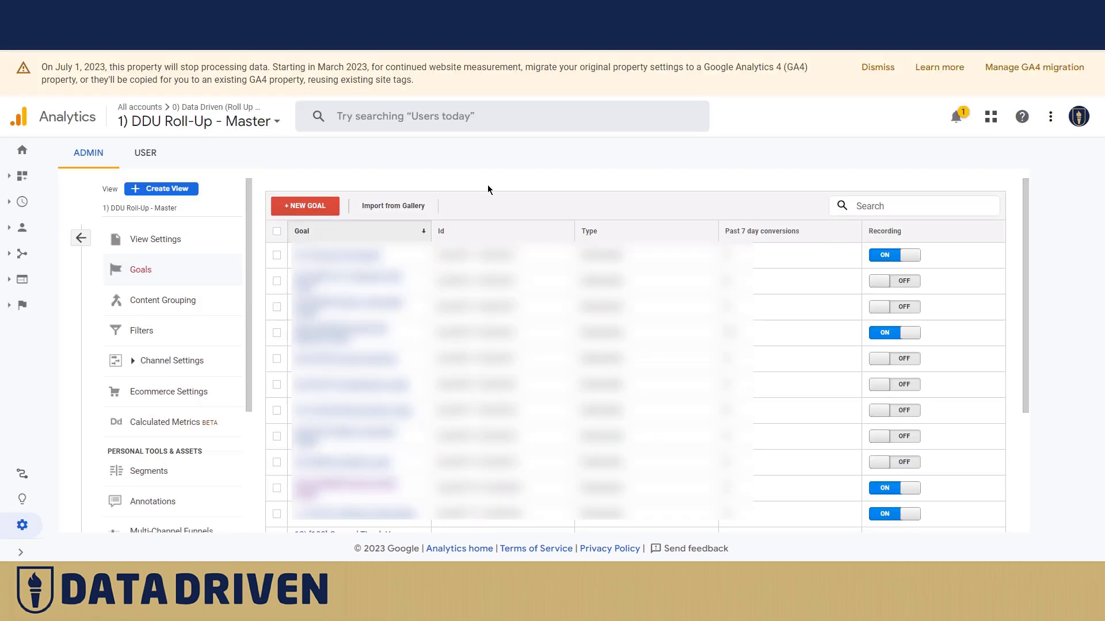
pyautogui.moveTo(780, 306)
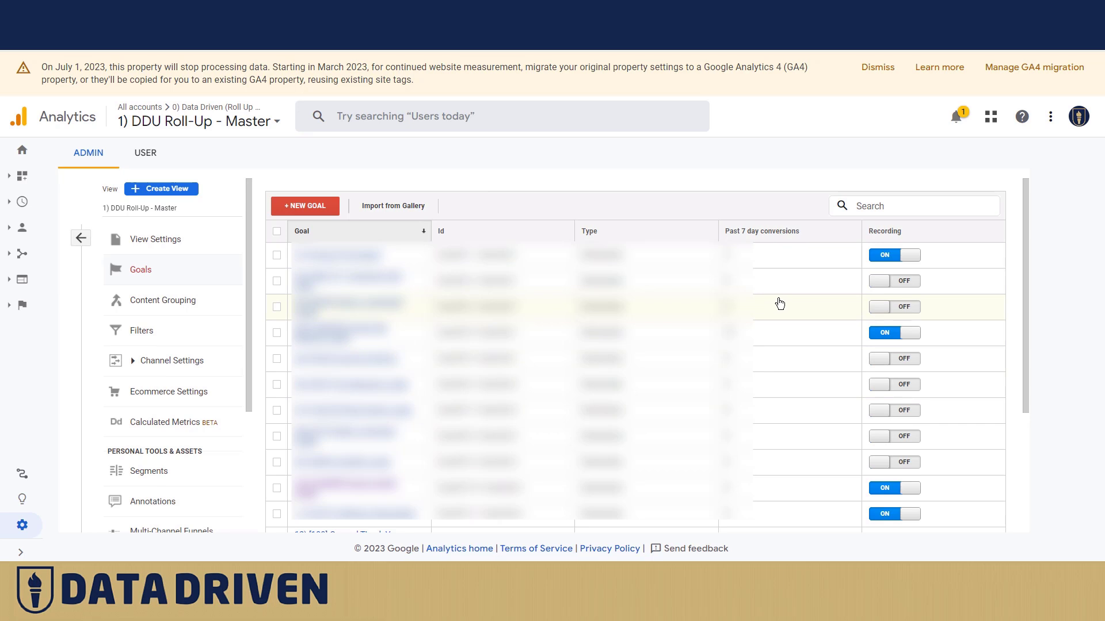
# - Scroll the DDU Roll-Up - Master goals list down to the GA4 migration checklist goal
pyautogui.scroll(-3)
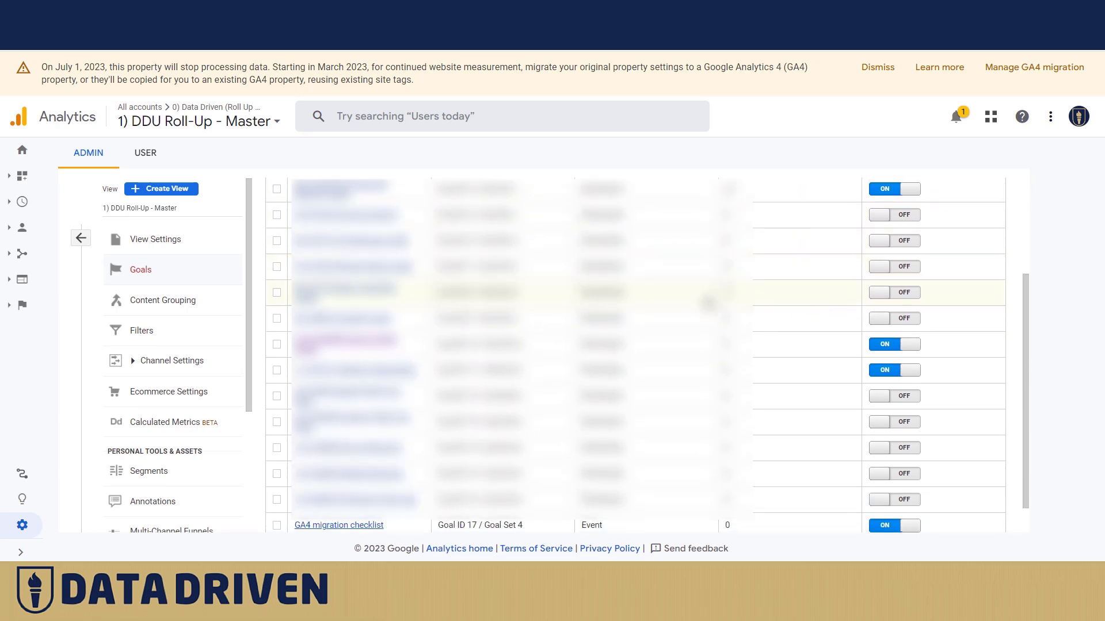
pyautogui.scroll(-3)
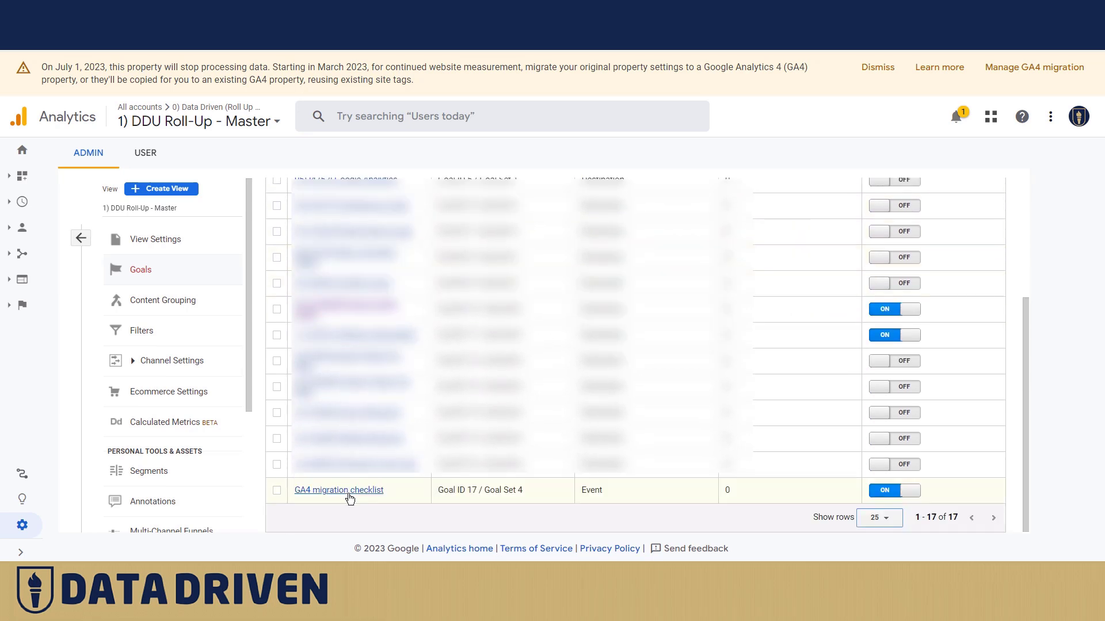
# - Open the GA4 migration checklist goal and review its event conditions, including Action equals download
pyautogui.click(339, 490)
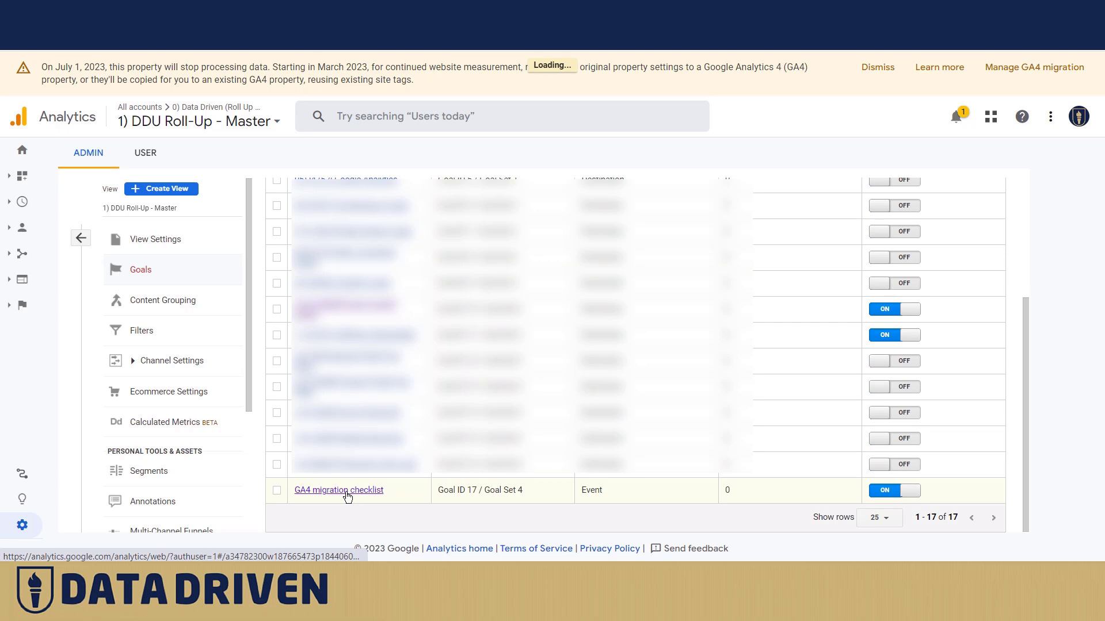
pyautogui.click(338, 490)
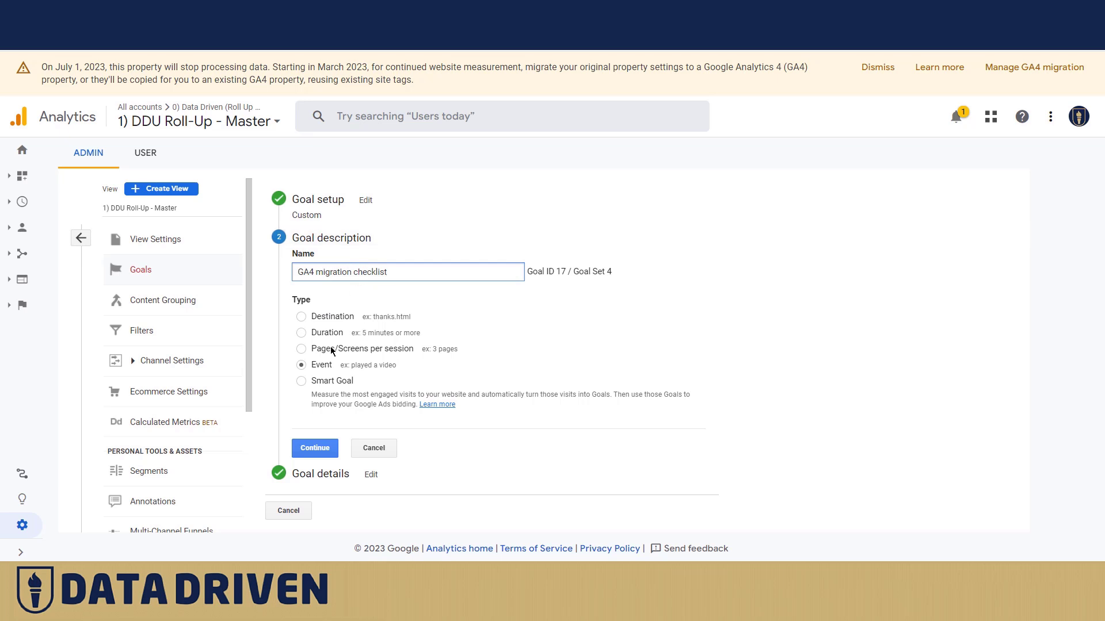
pyautogui.click(314, 448)
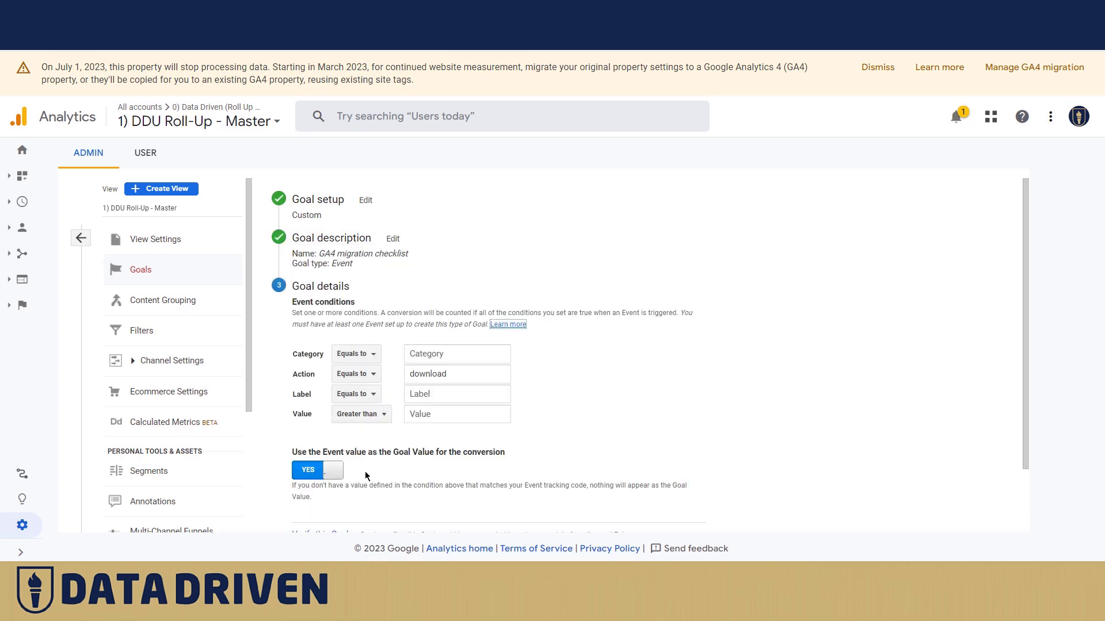
pyautogui.moveTo(300, 385)
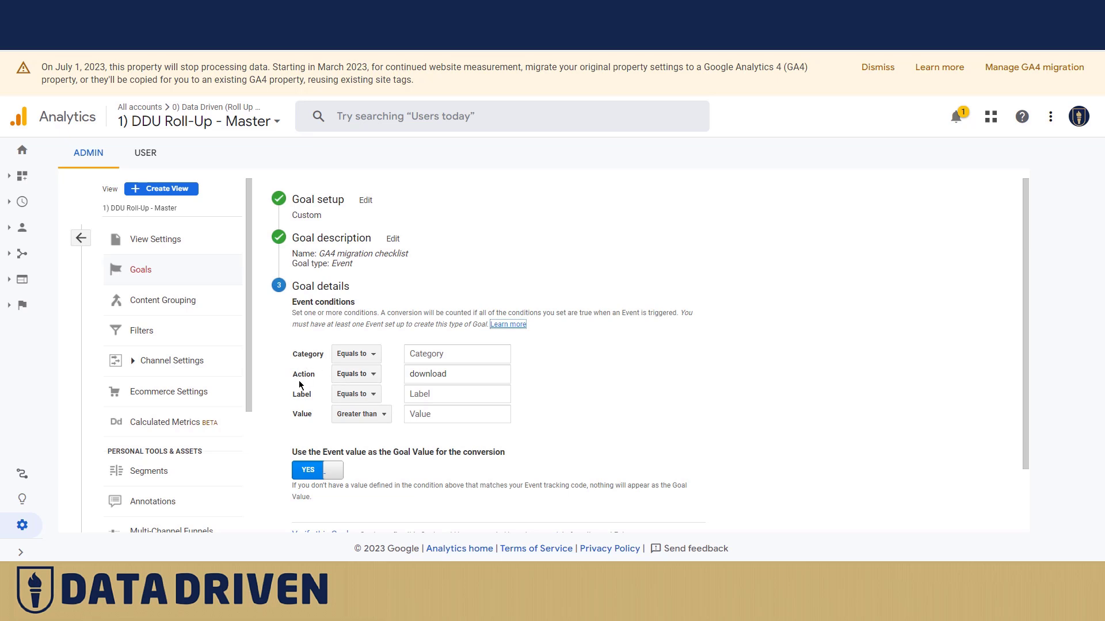
pyautogui.moveTo(318, 366)
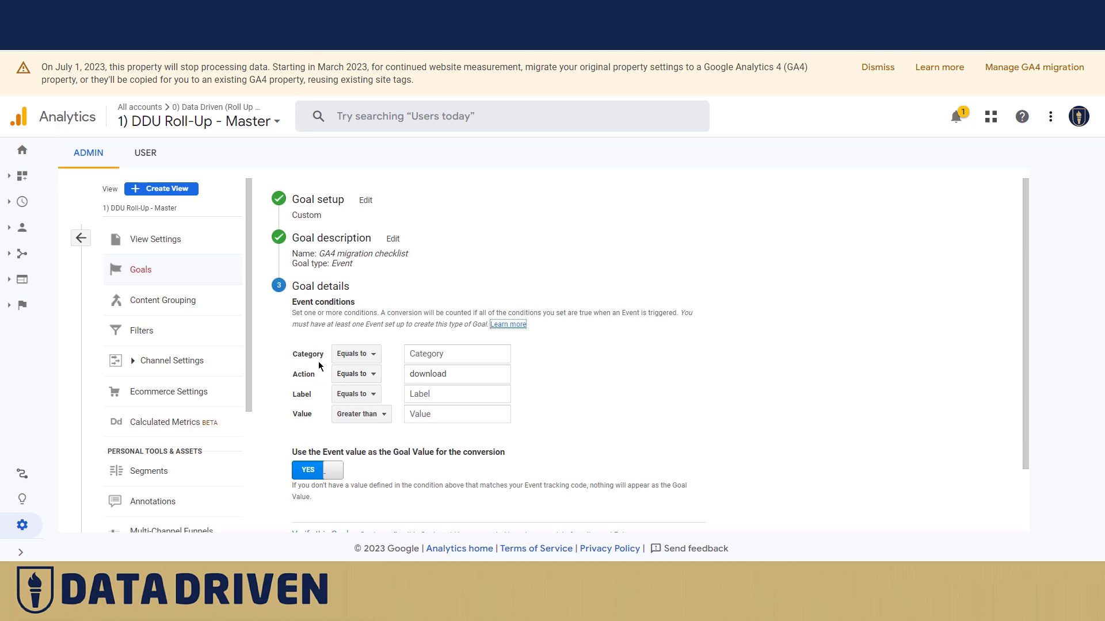
pyautogui.moveTo(386, 382)
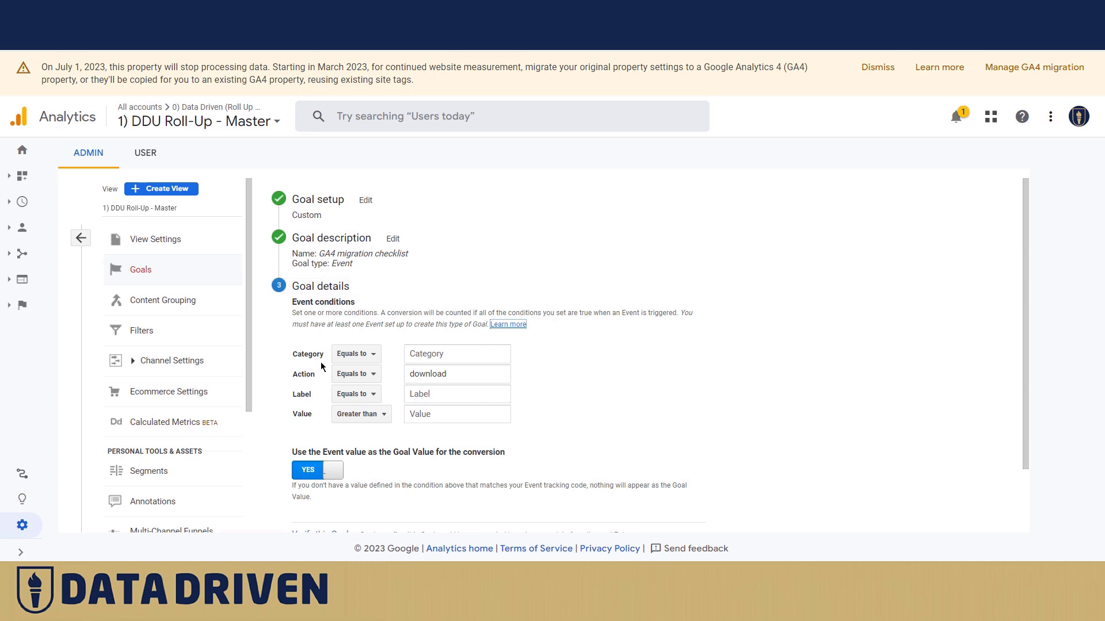
pyautogui.click(457, 374)
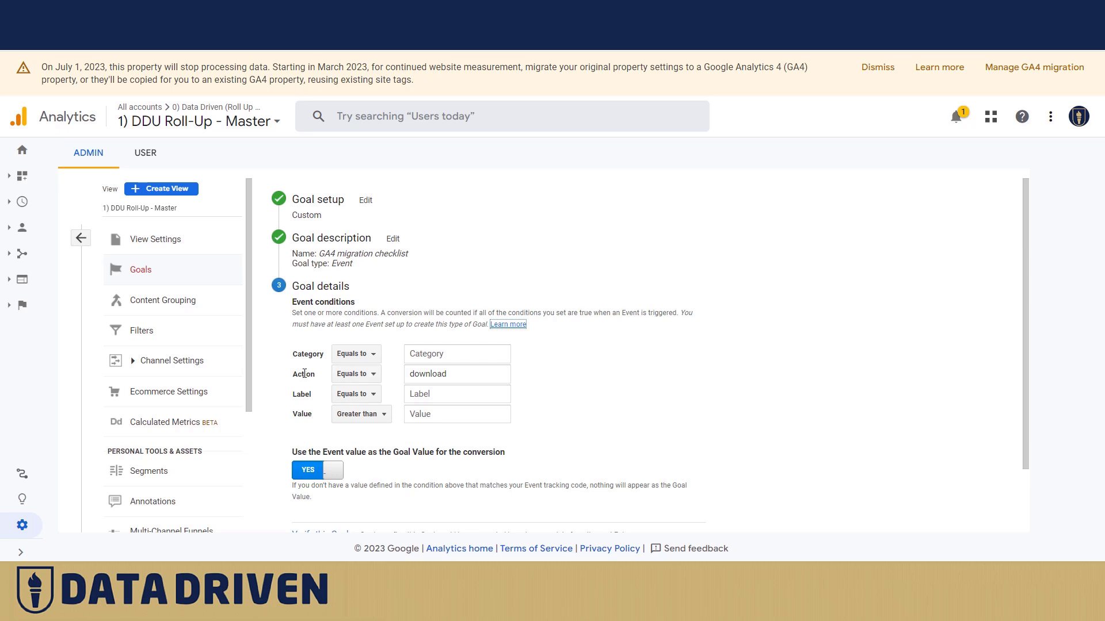
pyautogui.moveTo(324, 380)
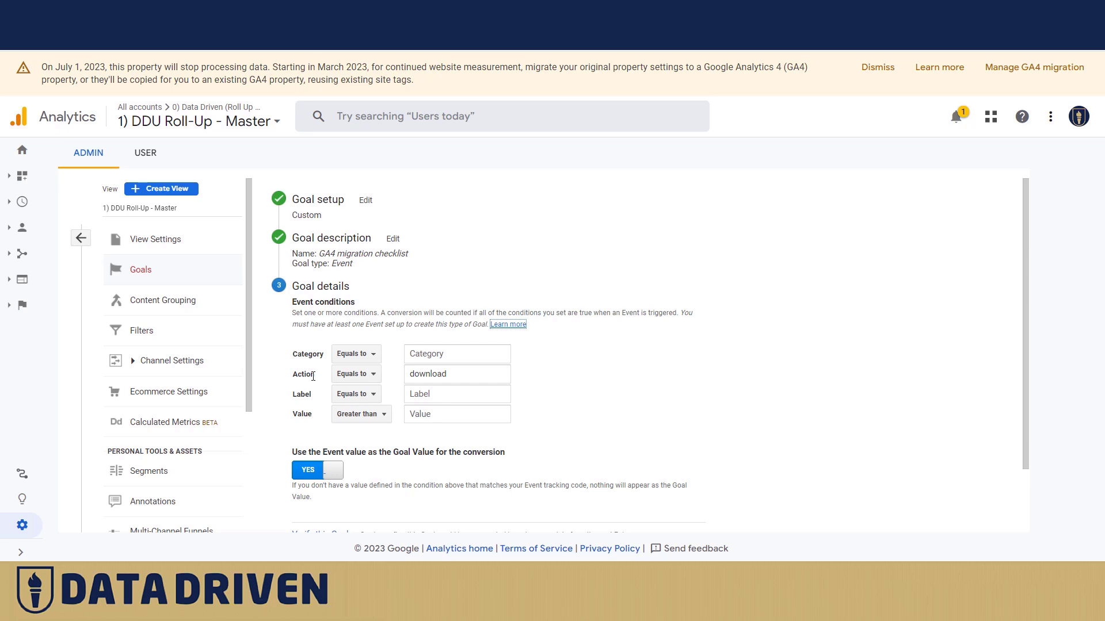
pyautogui.moveTo(327, 307)
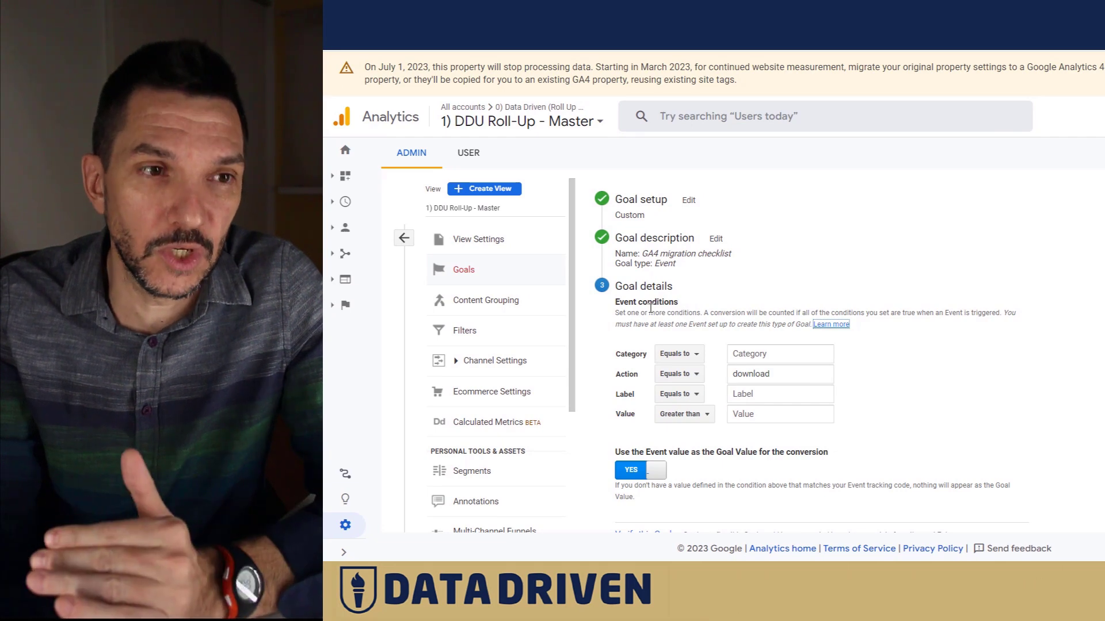
pyautogui.click(831, 323)
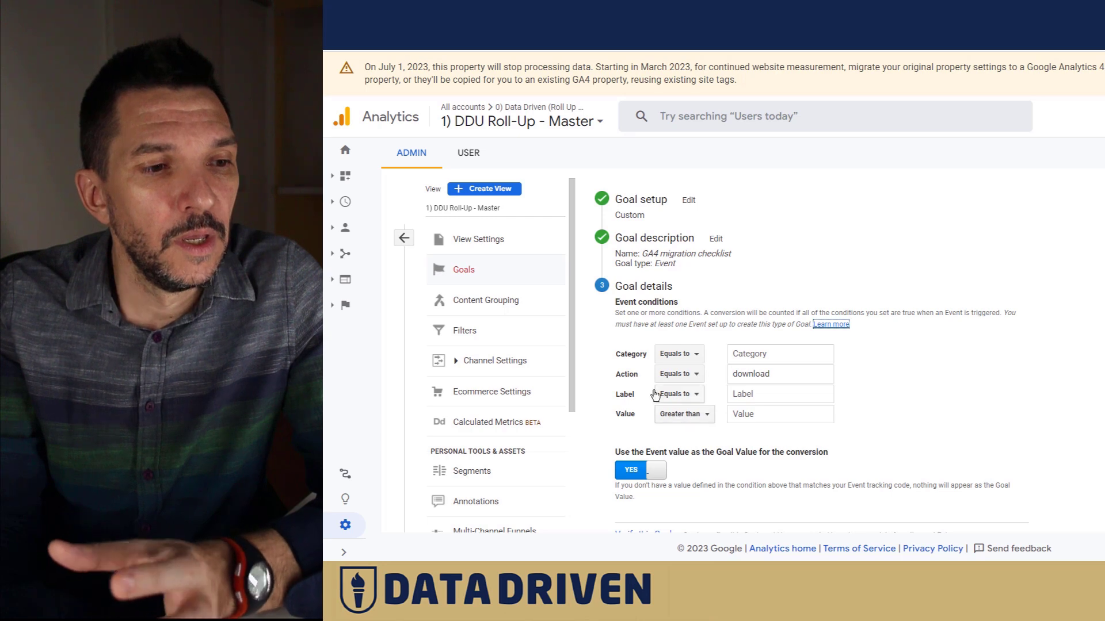
pyautogui.moveTo(635, 358)
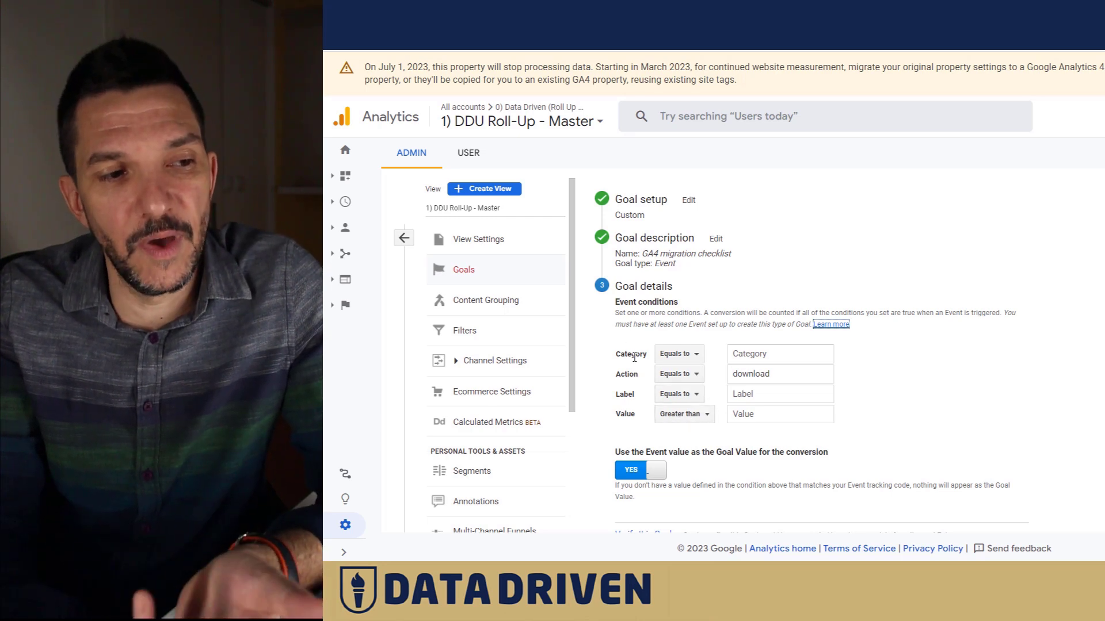
pyautogui.click(775, 413)
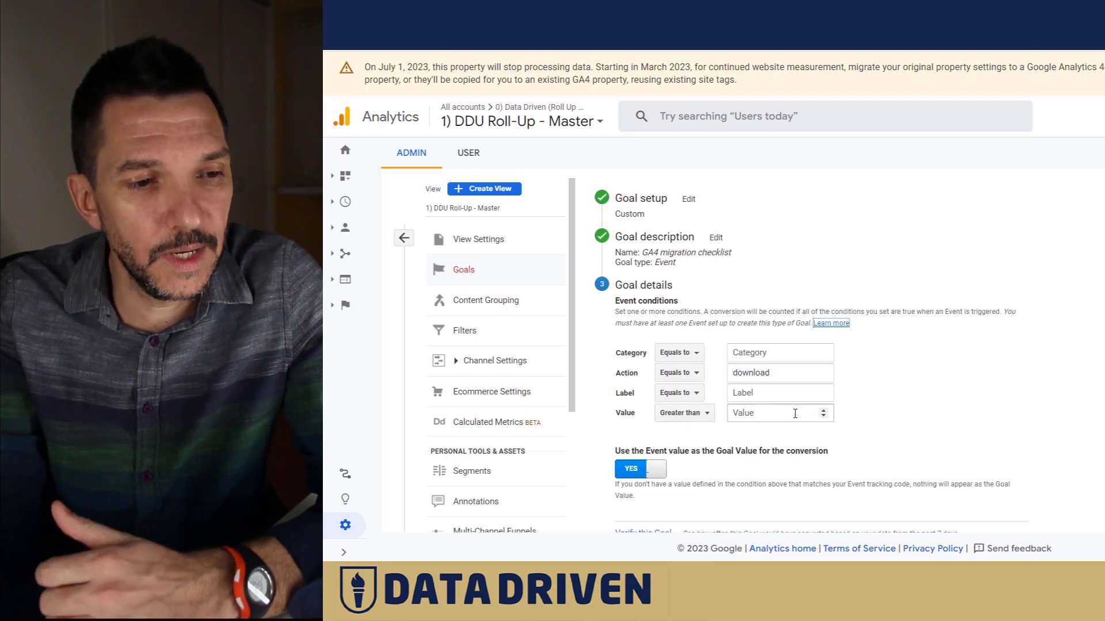
pyautogui.scroll(-3)
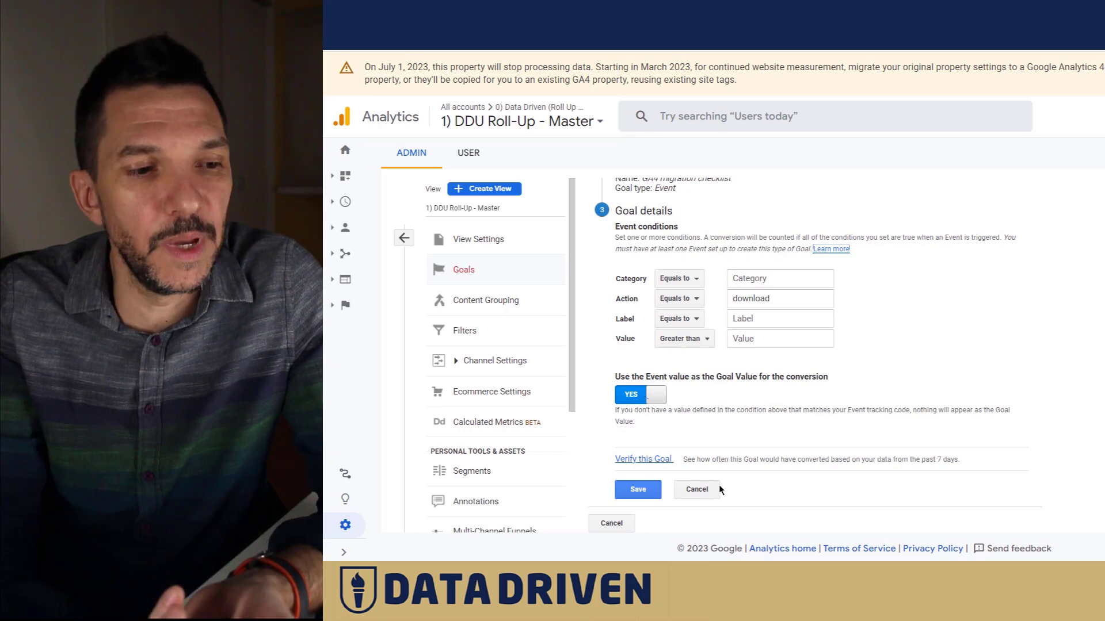
pyautogui.moveTo(696, 489)
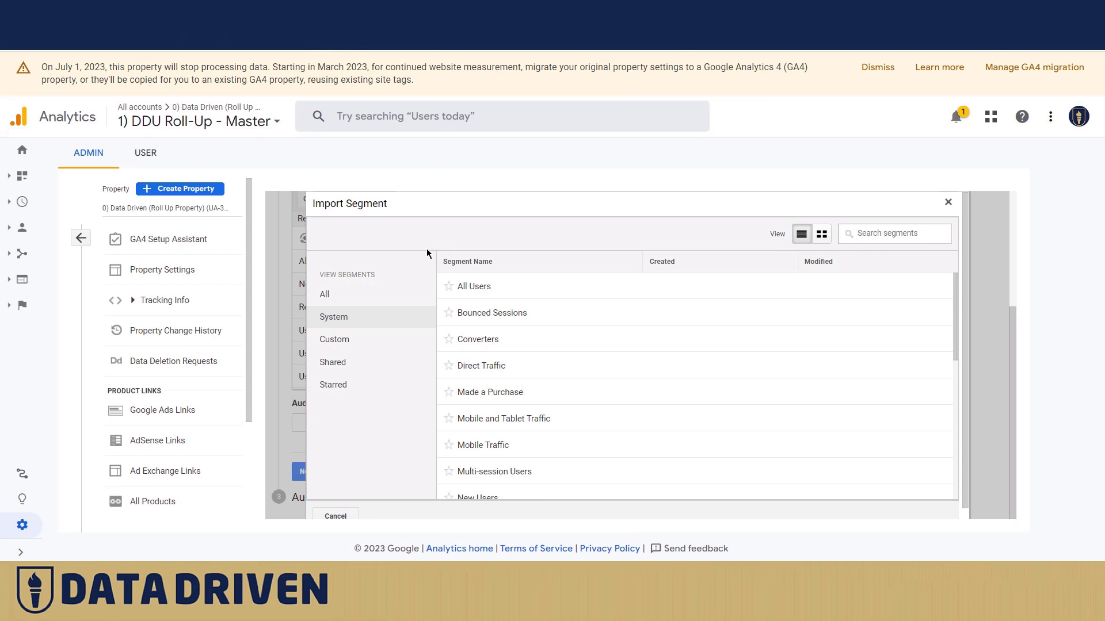
pyautogui.moveTo(386, 201)
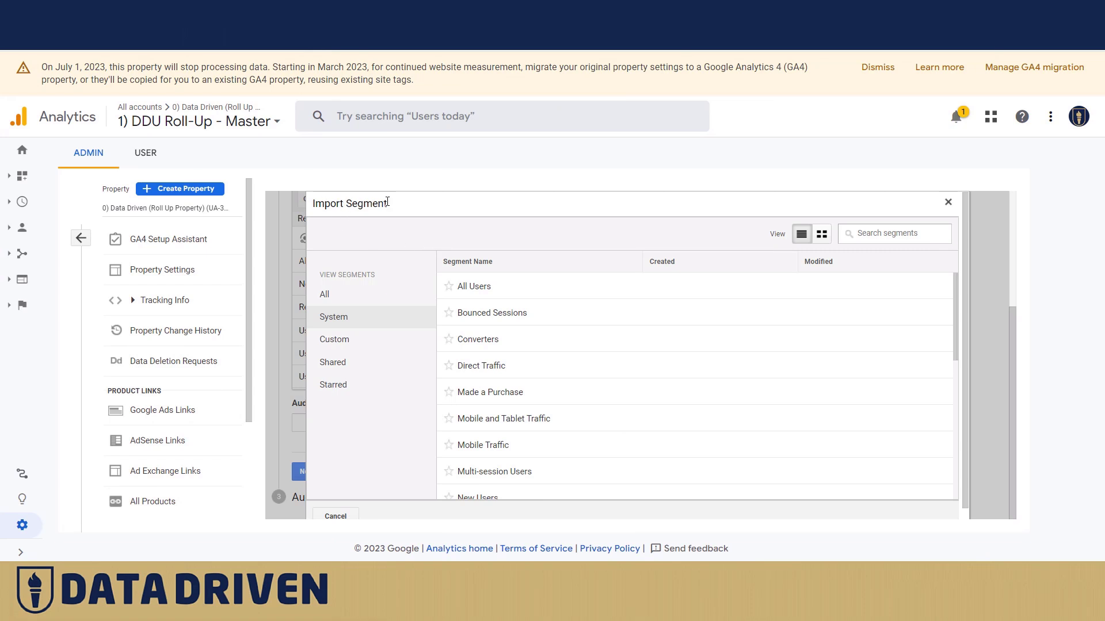
pyautogui.moveTo(425, 246)
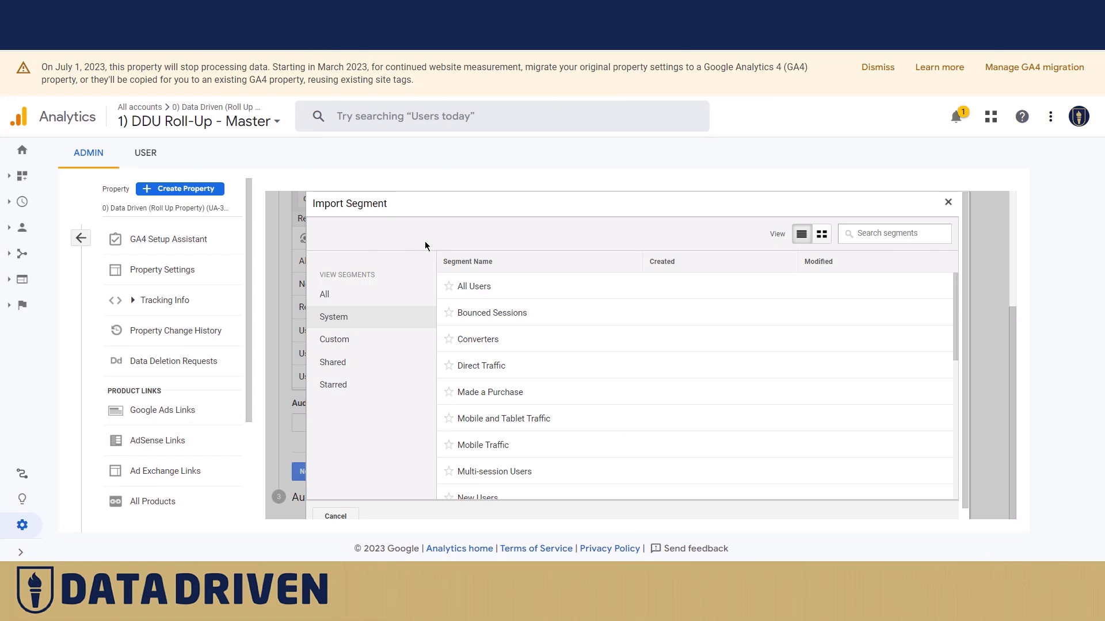
pyautogui.moveTo(386, 206)
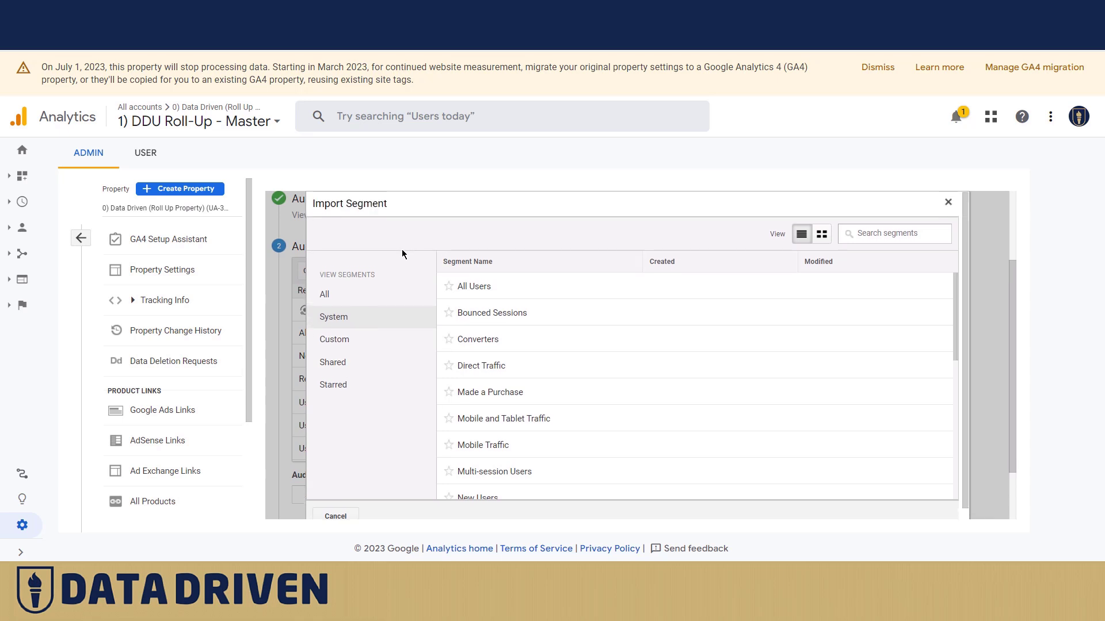
pyautogui.moveTo(553, 313)
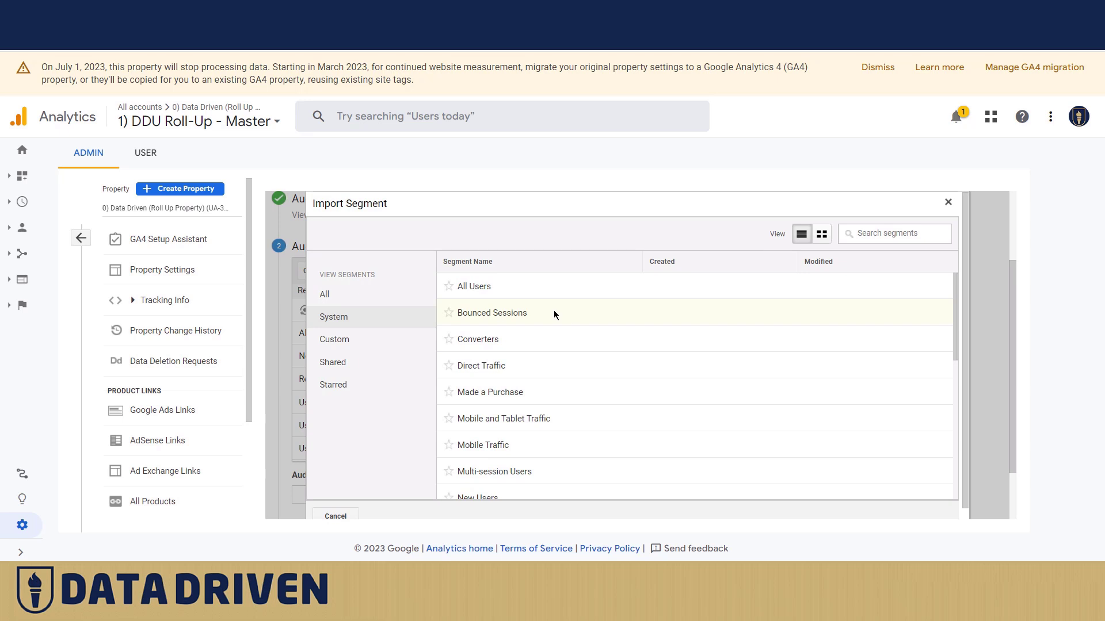
pyautogui.moveTo(453, 320)
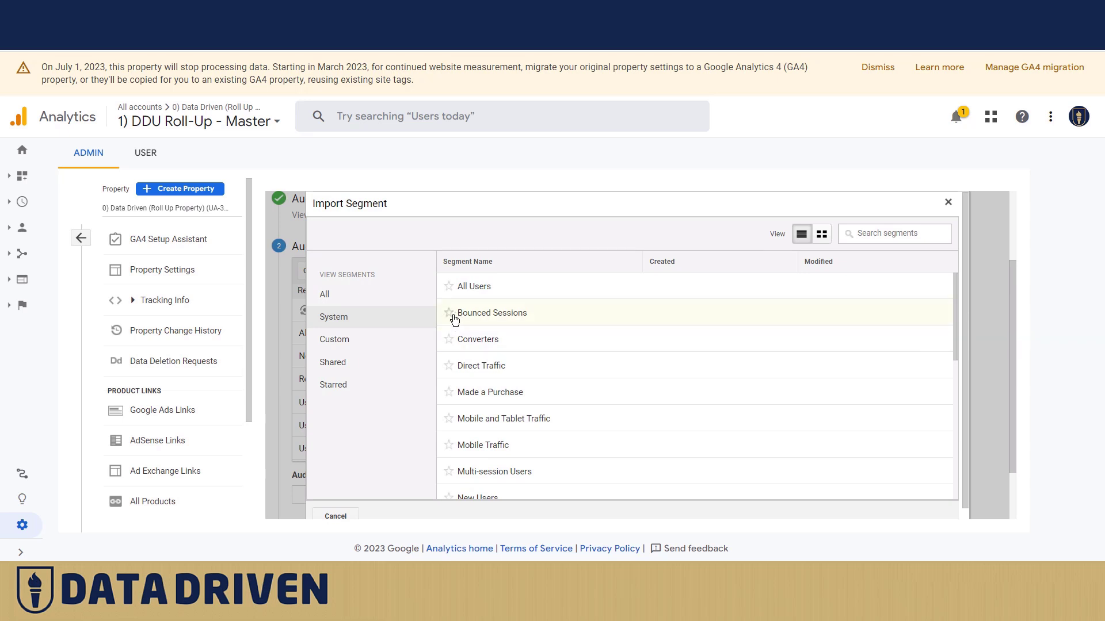
# - Cancel the segment import, review the audience list, and reopen the All segments import list
pyautogui.click(491, 313)
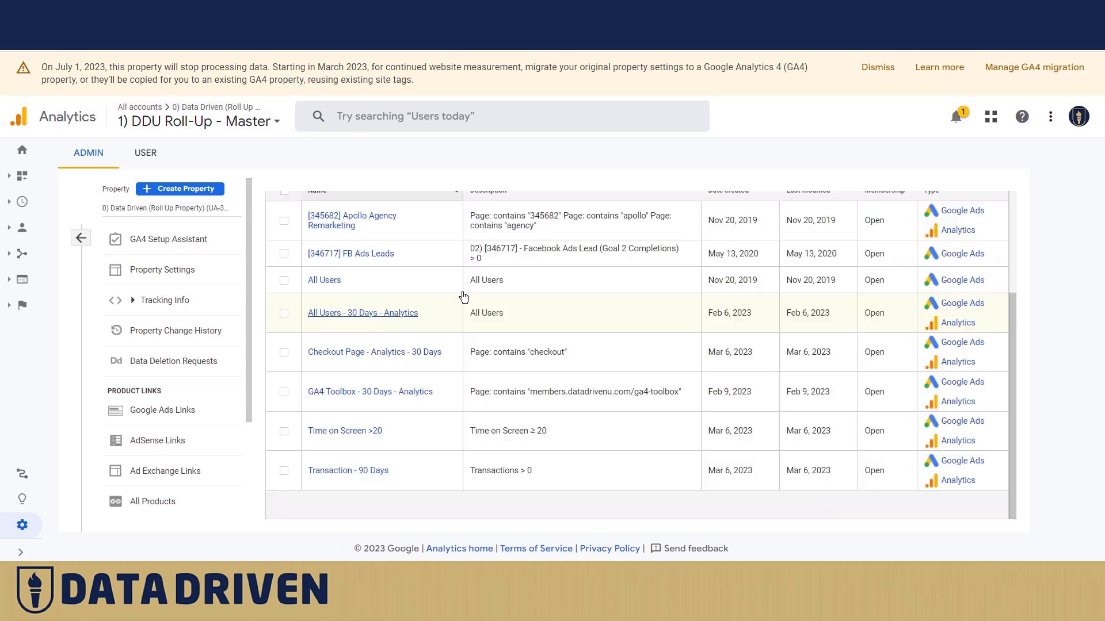
pyautogui.scroll(3)
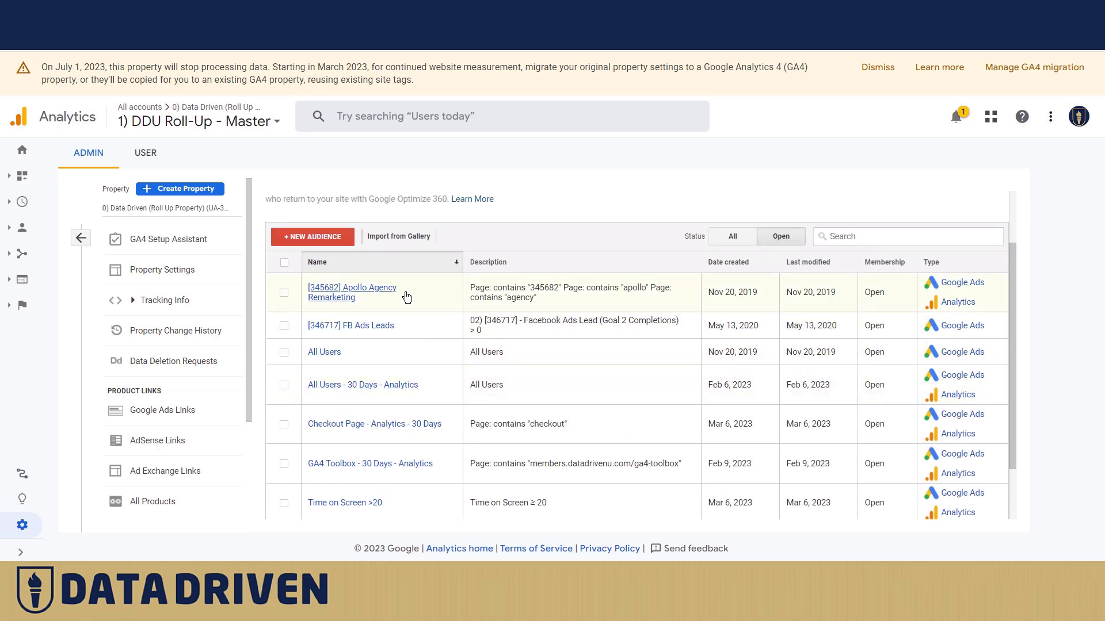
pyautogui.click(398, 236)
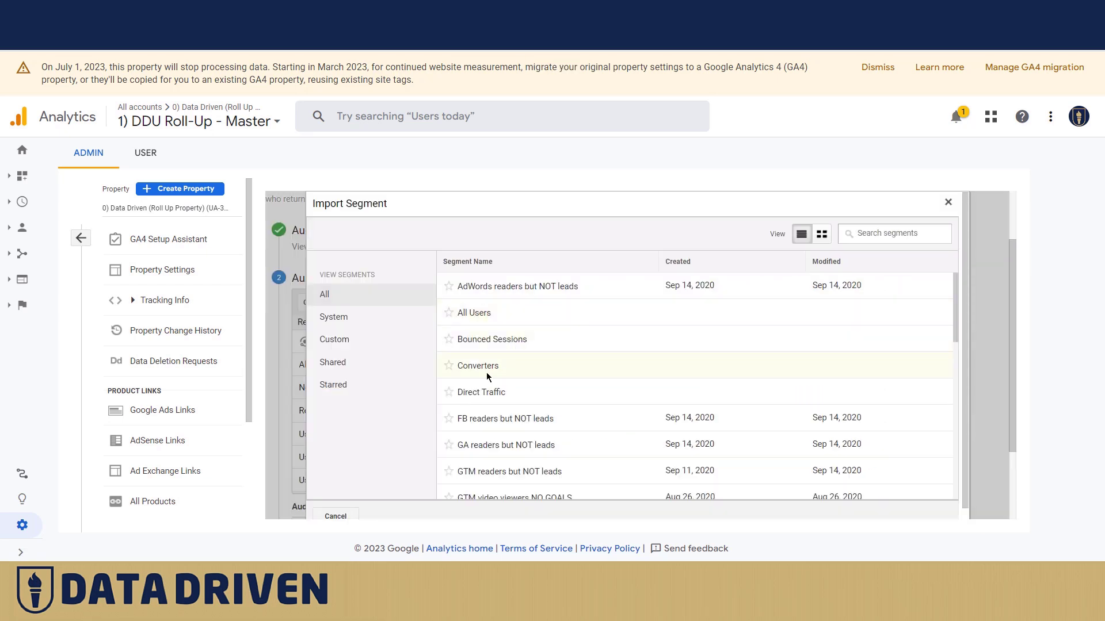
pyautogui.moveTo(467, 373)
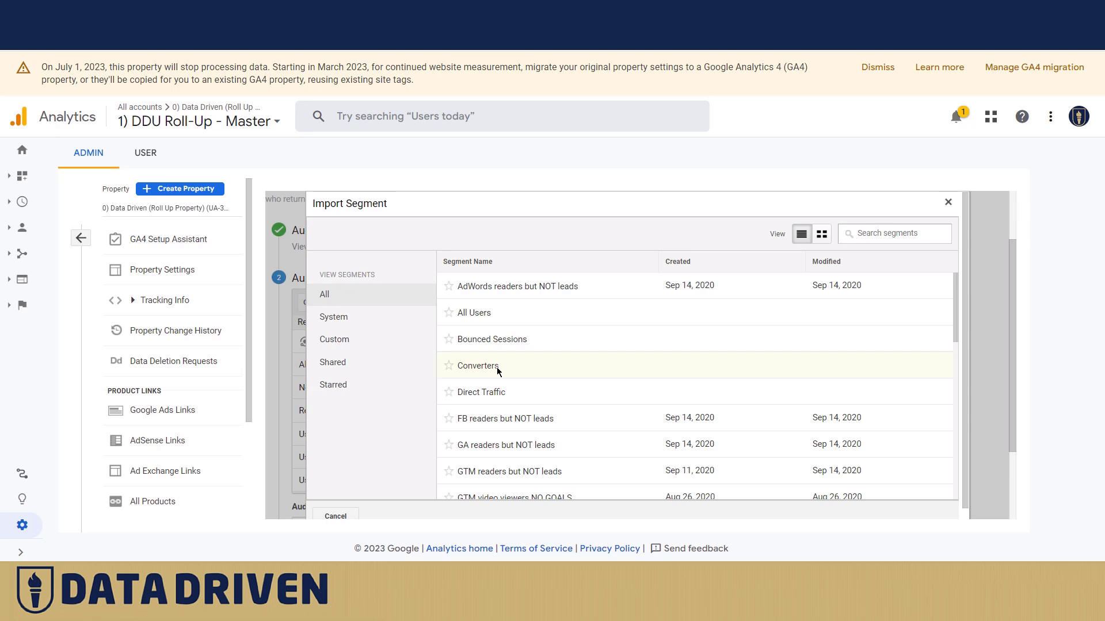
pyautogui.moveTo(476, 372)
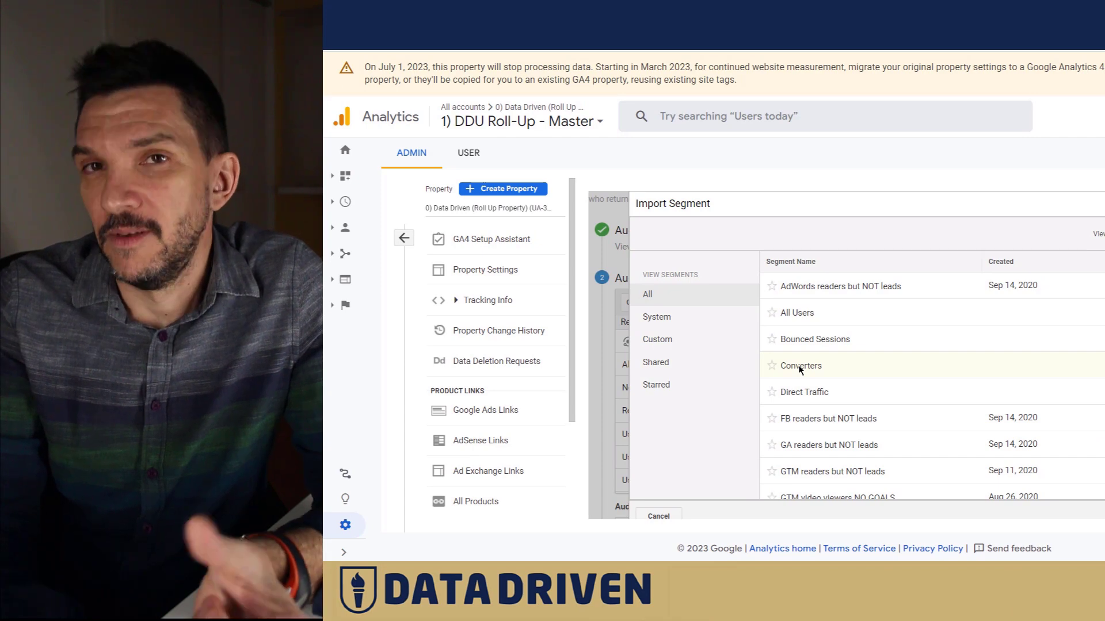
pyautogui.moveTo(806, 370)
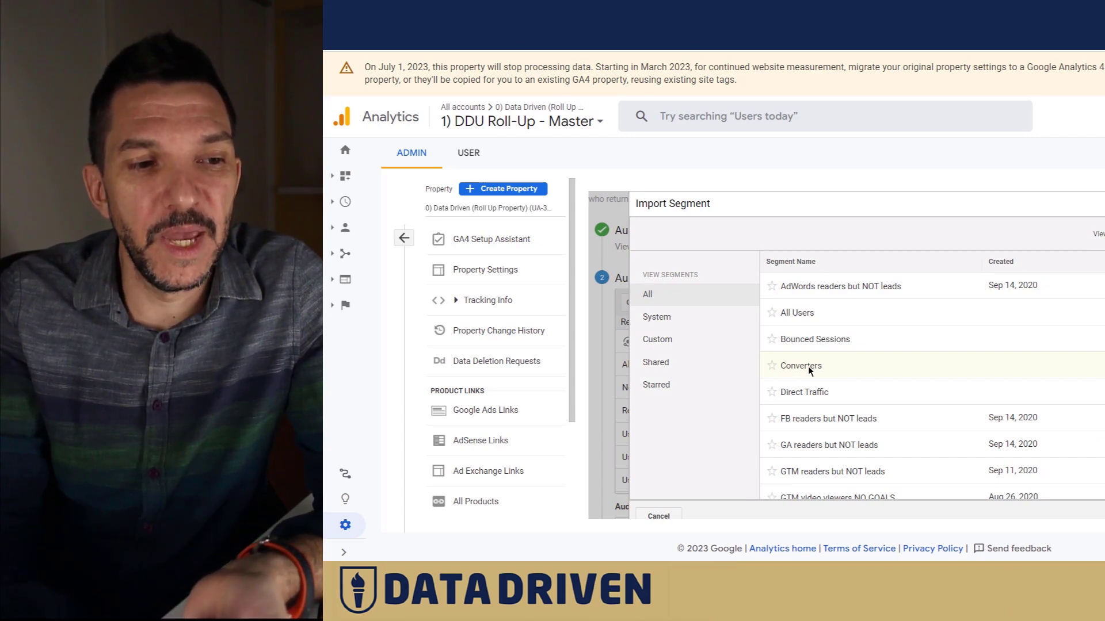
pyautogui.scroll(-3)
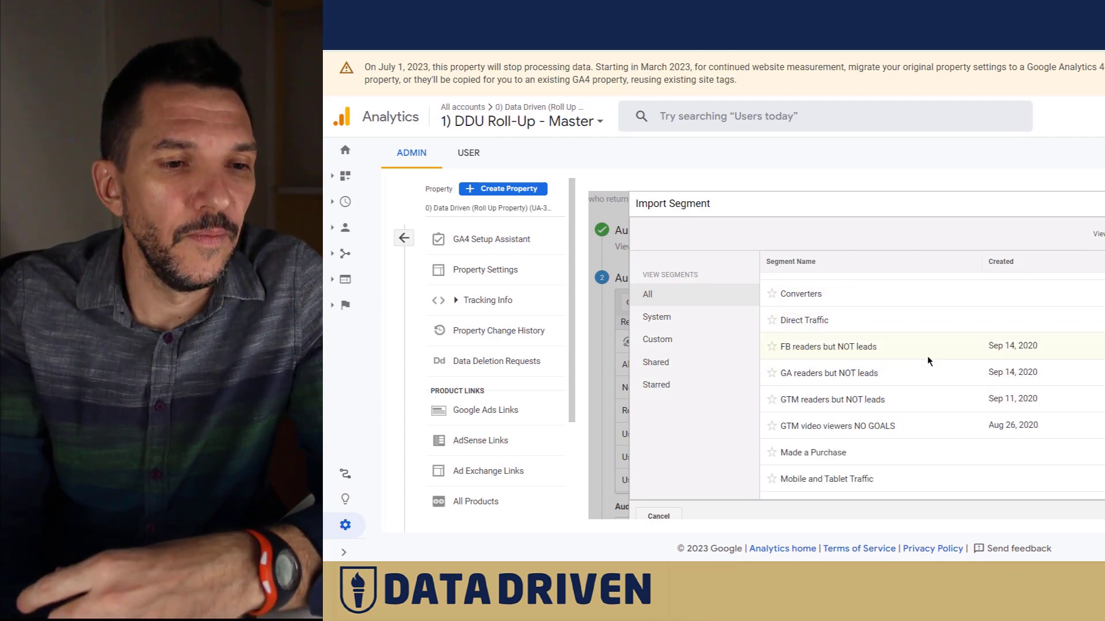
pyautogui.scroll(-3)
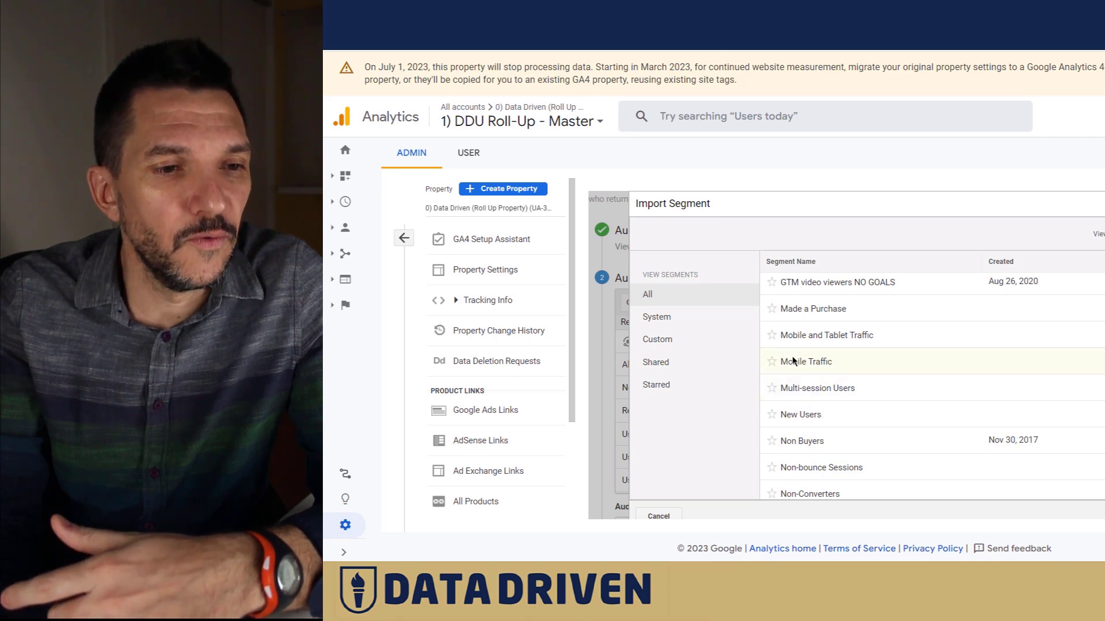
pyautogui.moveTo(809, 344)
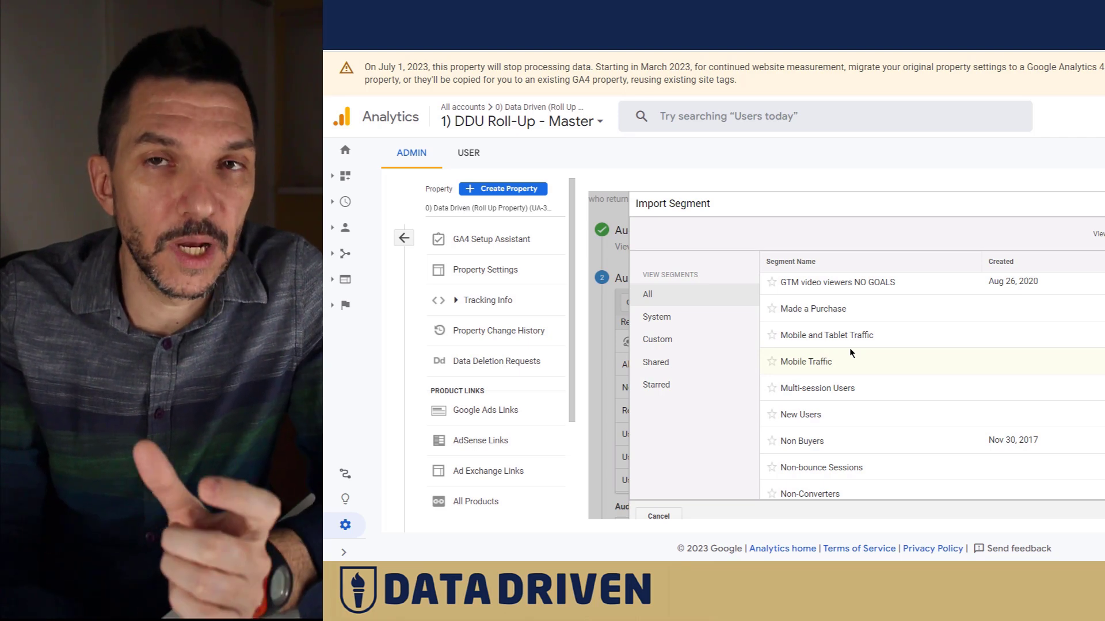
pyautogui.moveTo(836, 335)
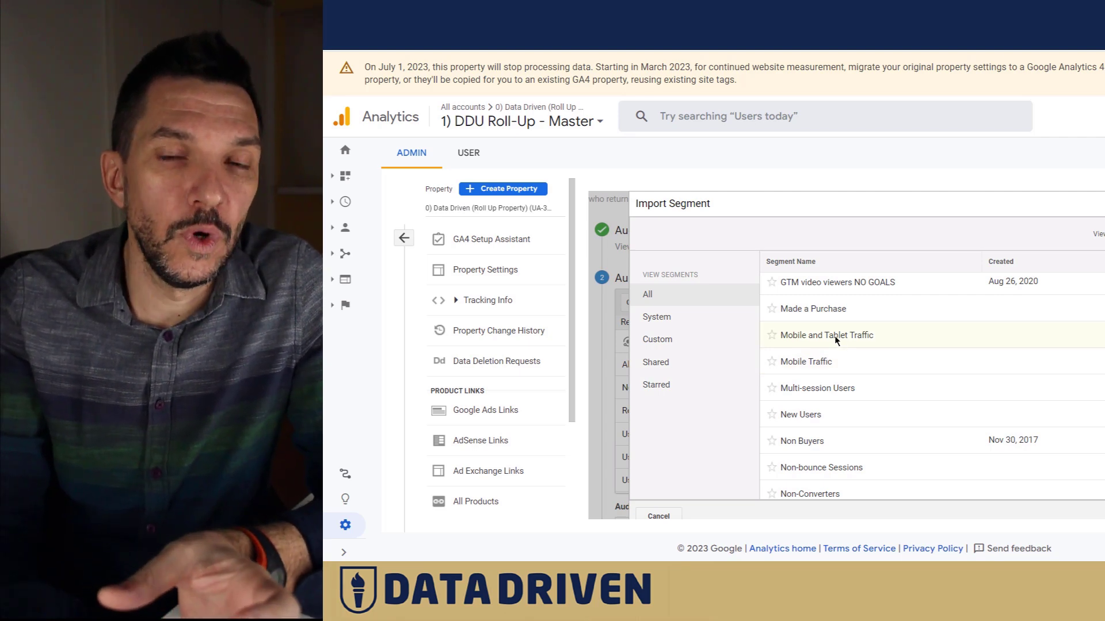
pyautogui.moveTo(831, 362)
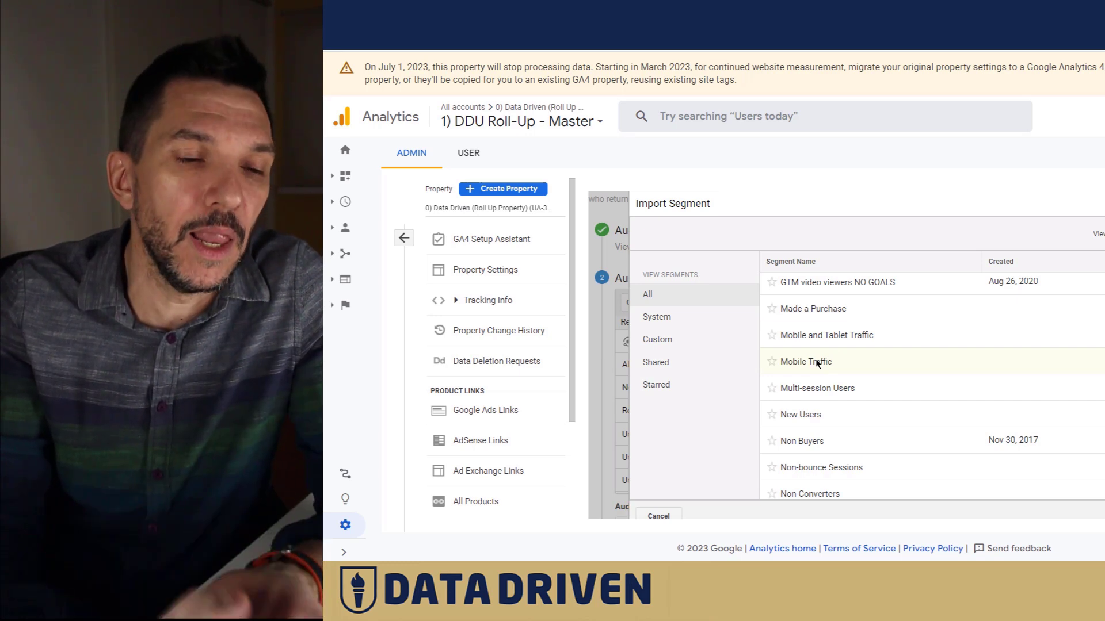
pyautogui.moveTo(891, 365)
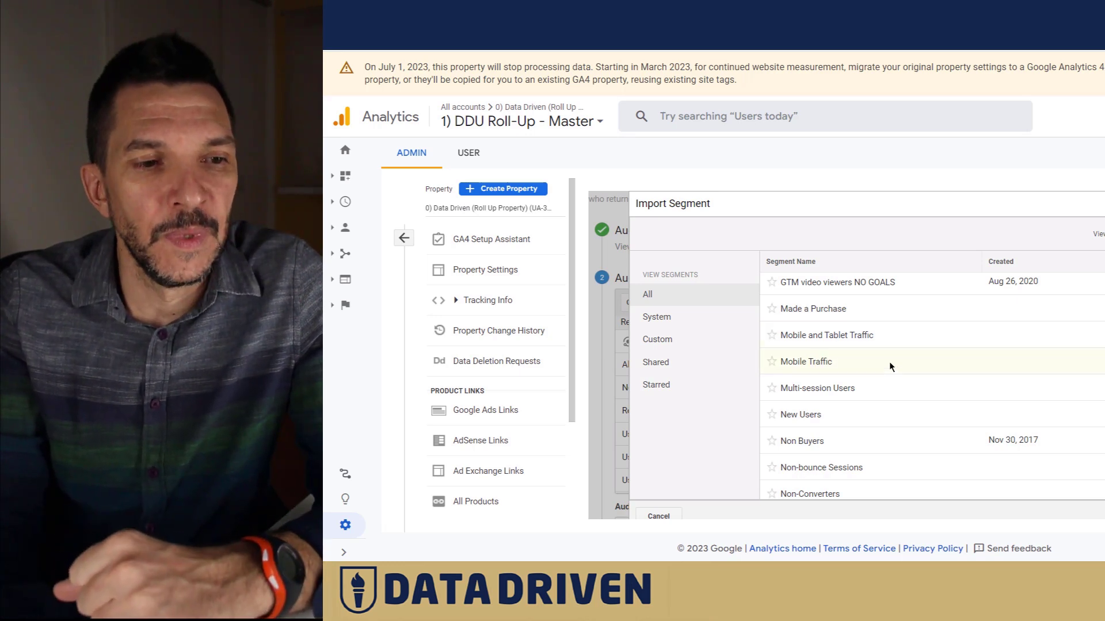
pyautogui.moveTo(847, 395)
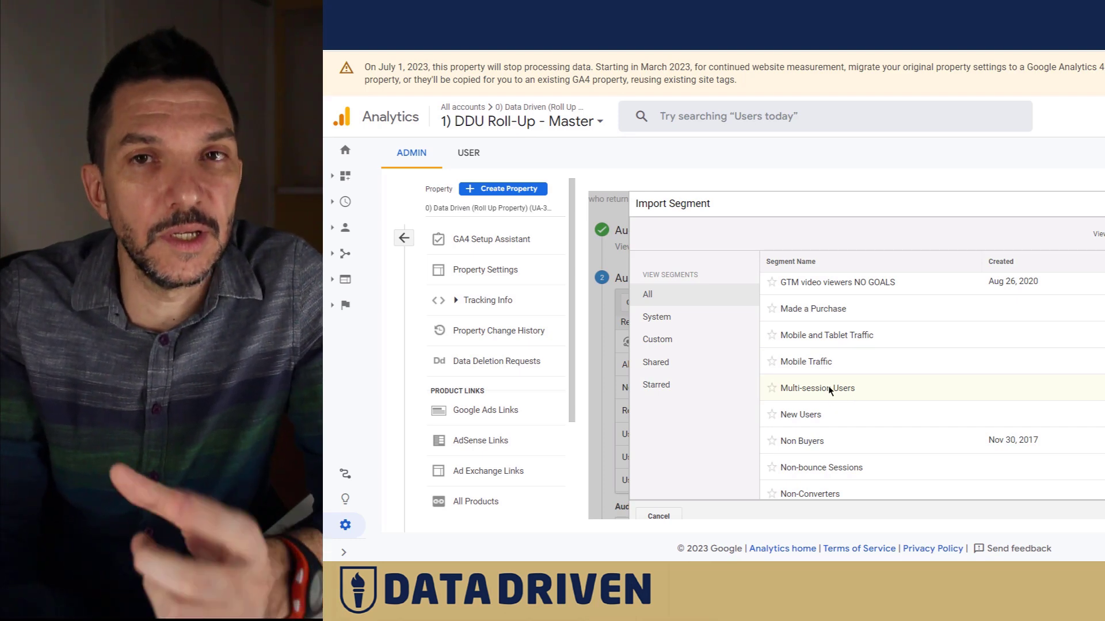
pyautogui.moveTo(848, 398)
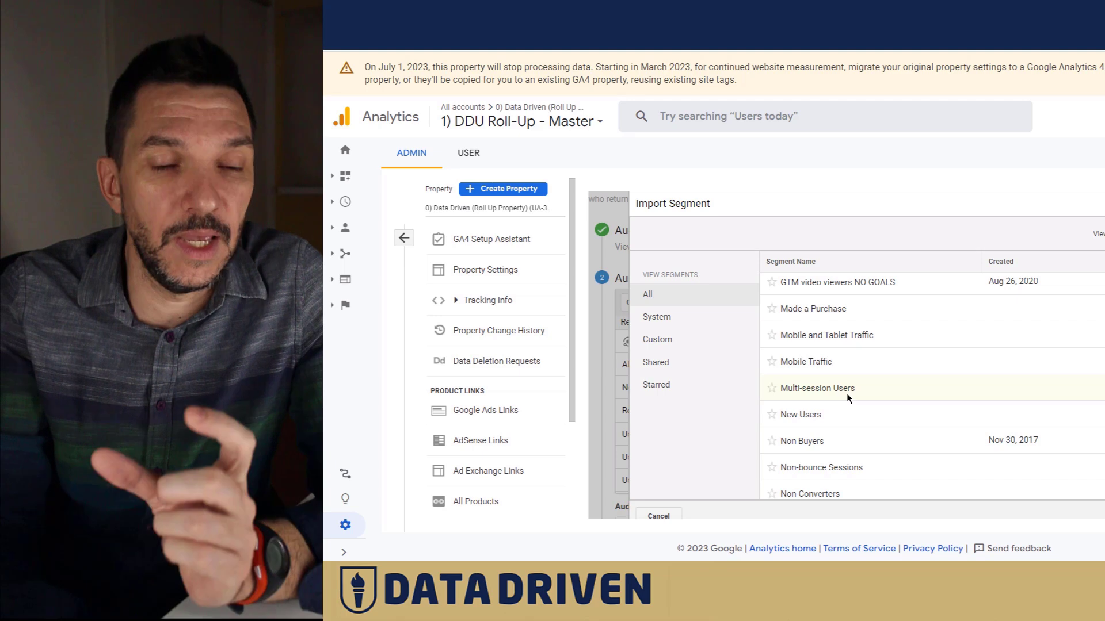
pyautogui.moveTo(869, 395)
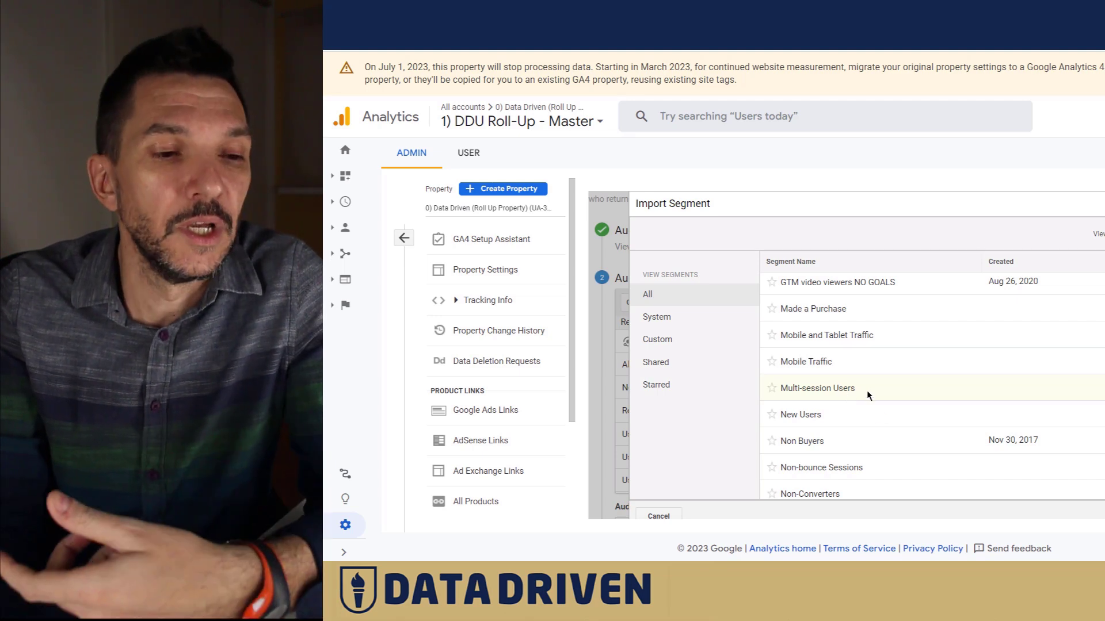
pyautogui.scroll(3)
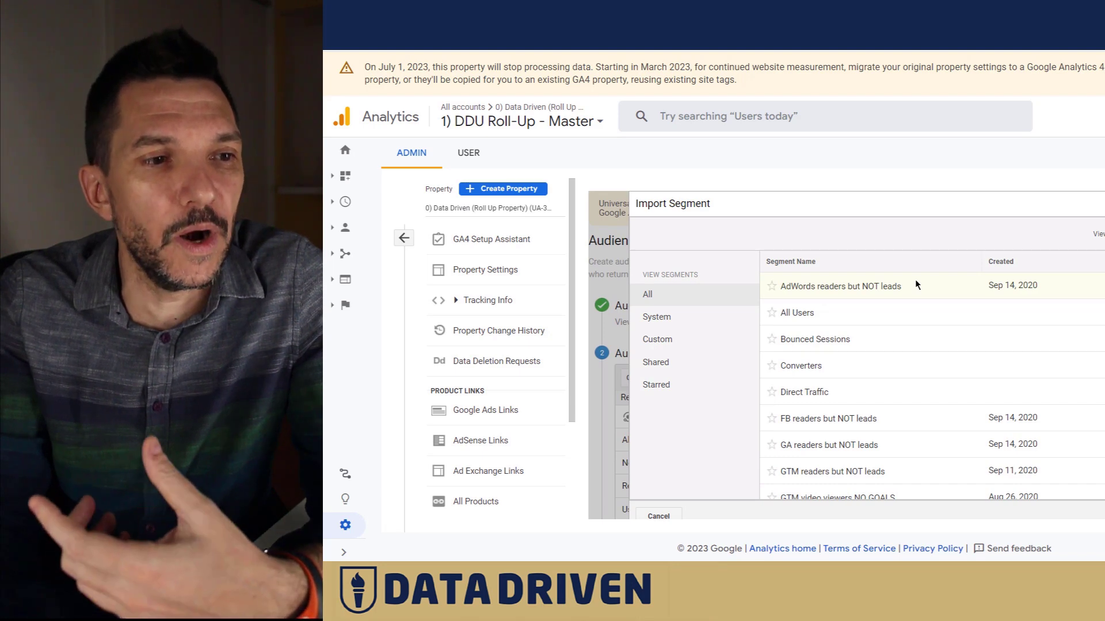
pyautogui.moveTo(859, 185)
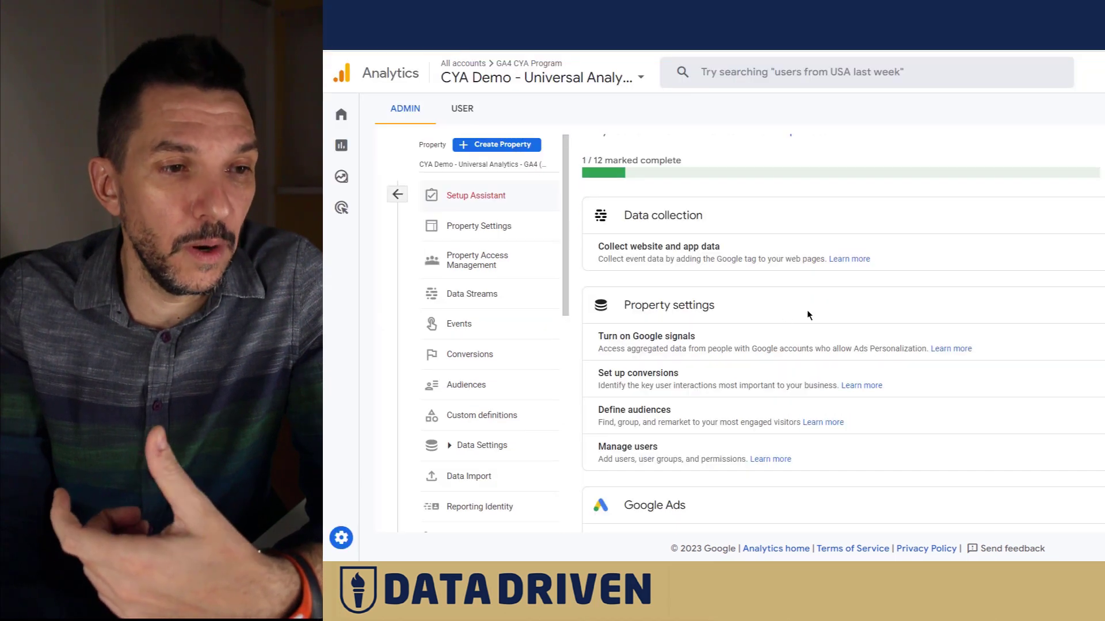
# - Scroll the CYA Demo GA4 Setup Assistant checklist down to Advanced setup
pyautogui.scroll(-3)
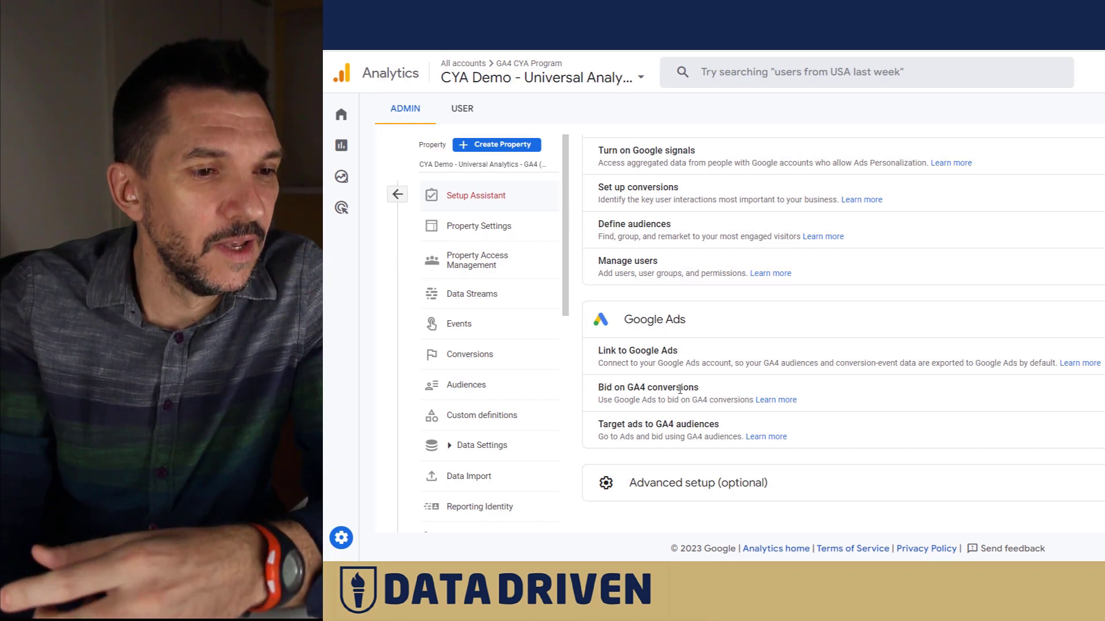
pyautogui.doubleClick(659, 386)
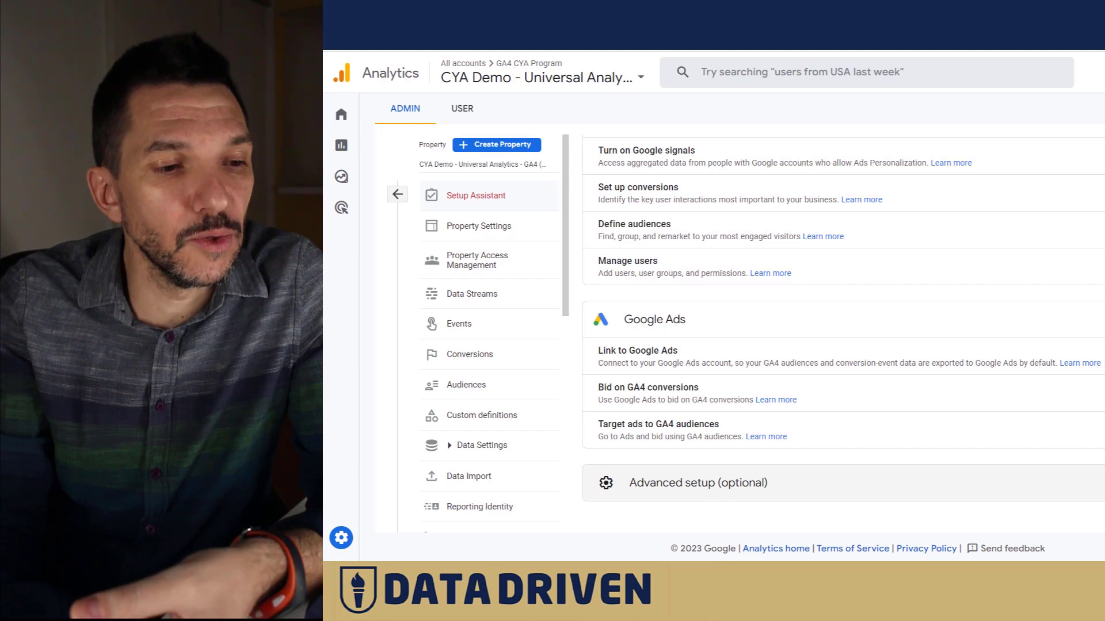
pyautogui.scroll(-3)
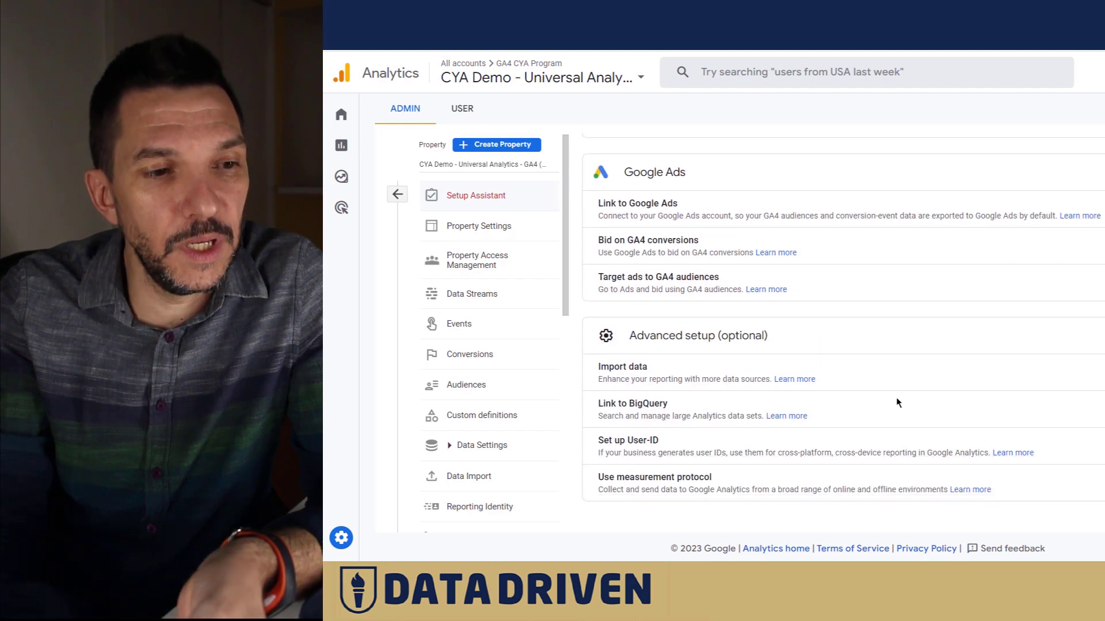
pyautogui.moveTo(864, 379)
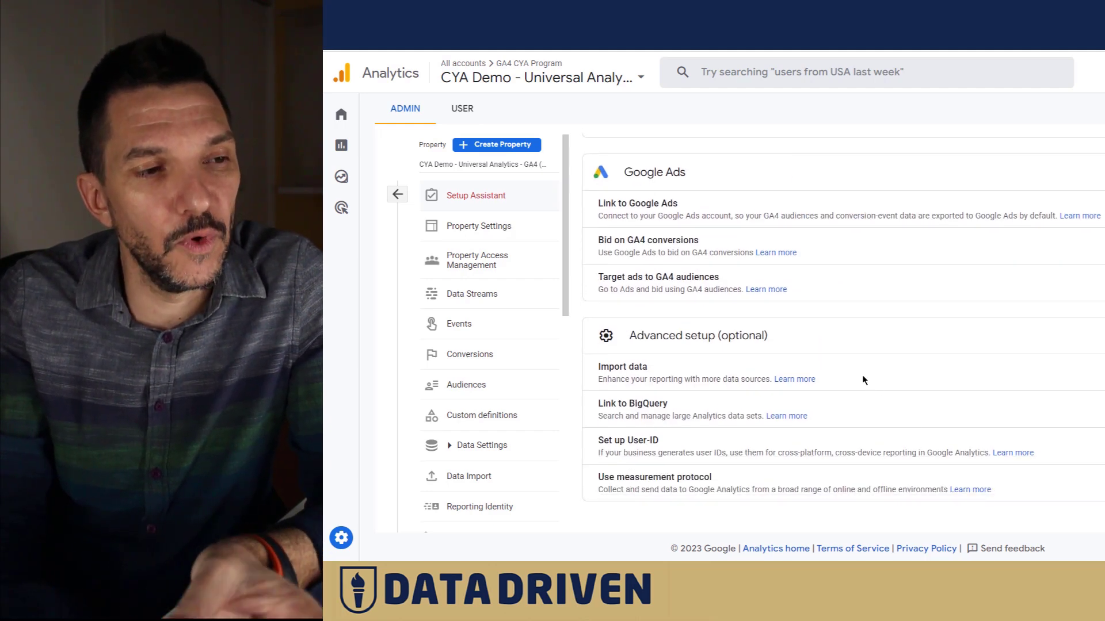
pyautogui.moveTo(844, 355)
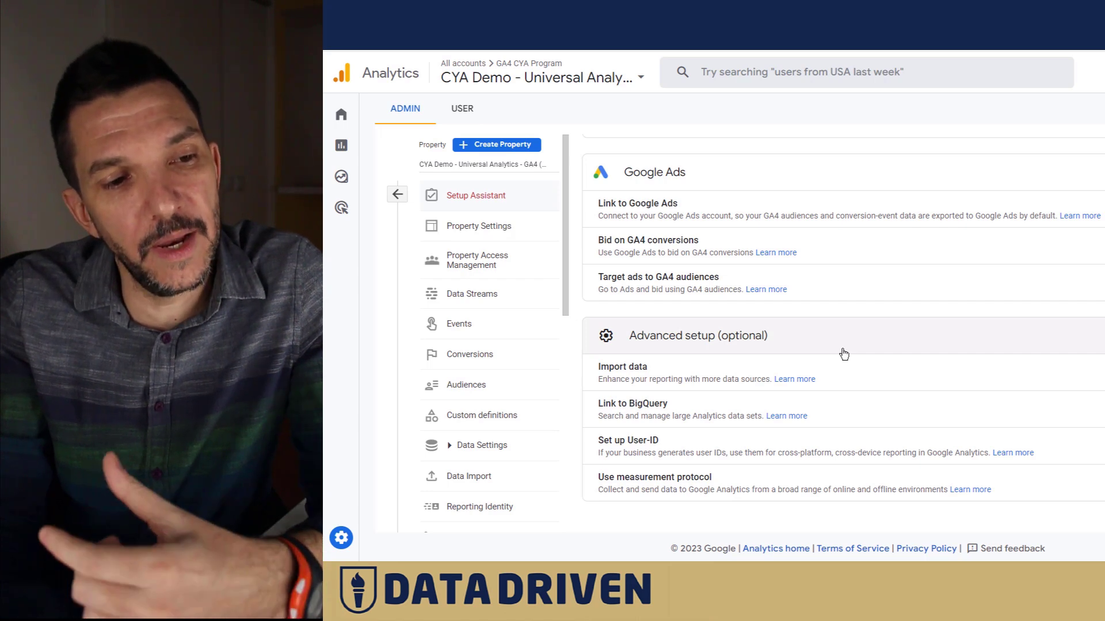
pyautogui.moveTo(856, 351)
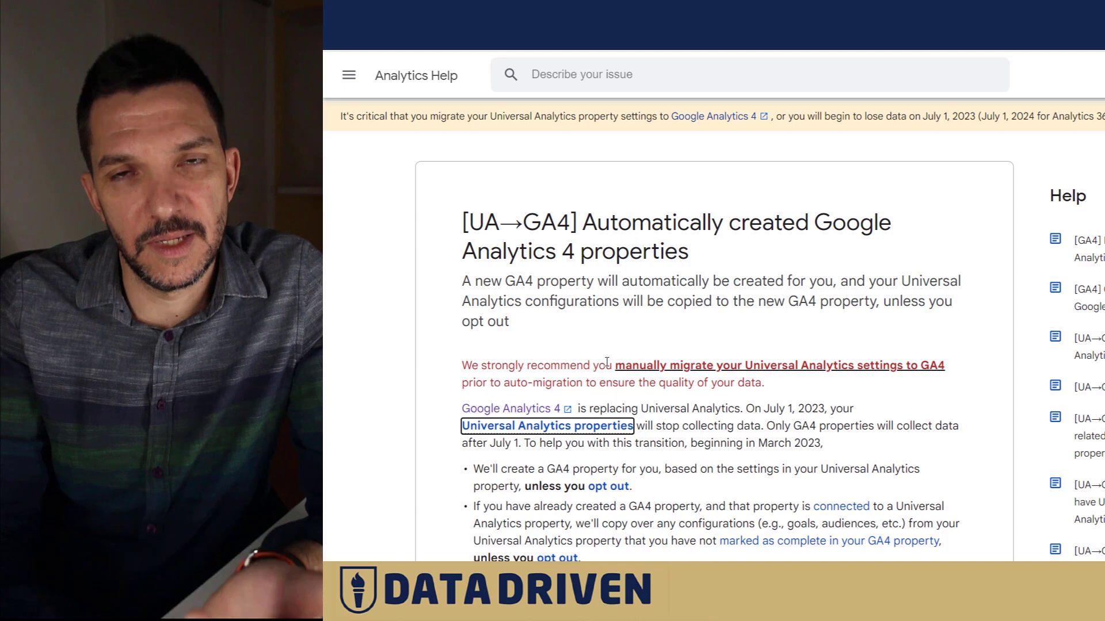
pyautogui.moveTo(694, 371)
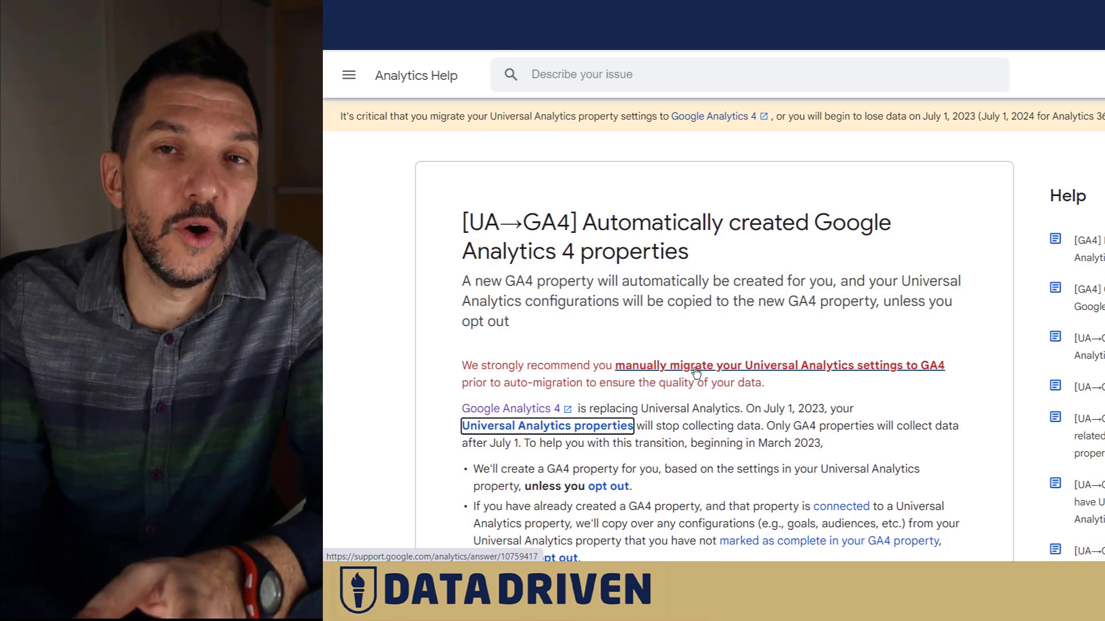
pyautogui.moveTo(708, 352)
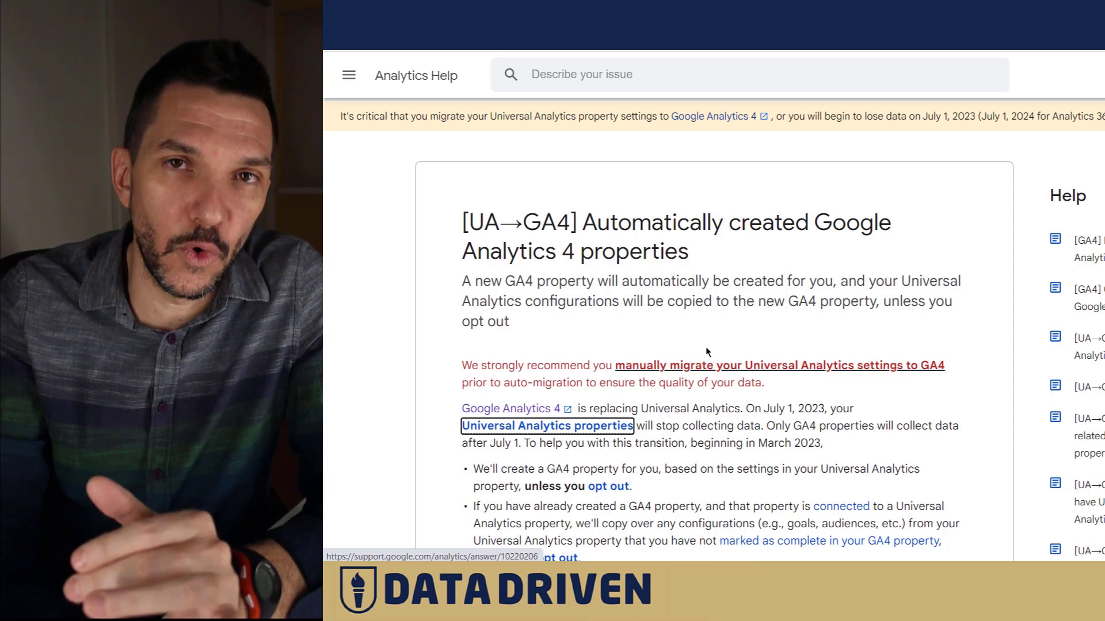